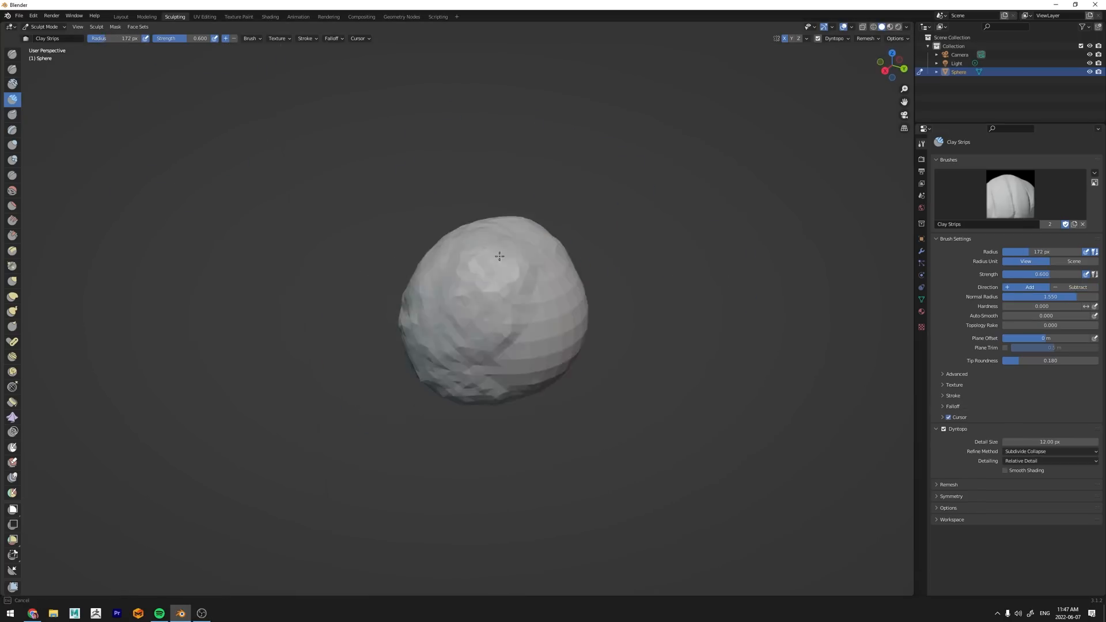
Build up Clay Strips strokes across the lumpy sphere to rough in the face
drag(500, 256, 491, 343)
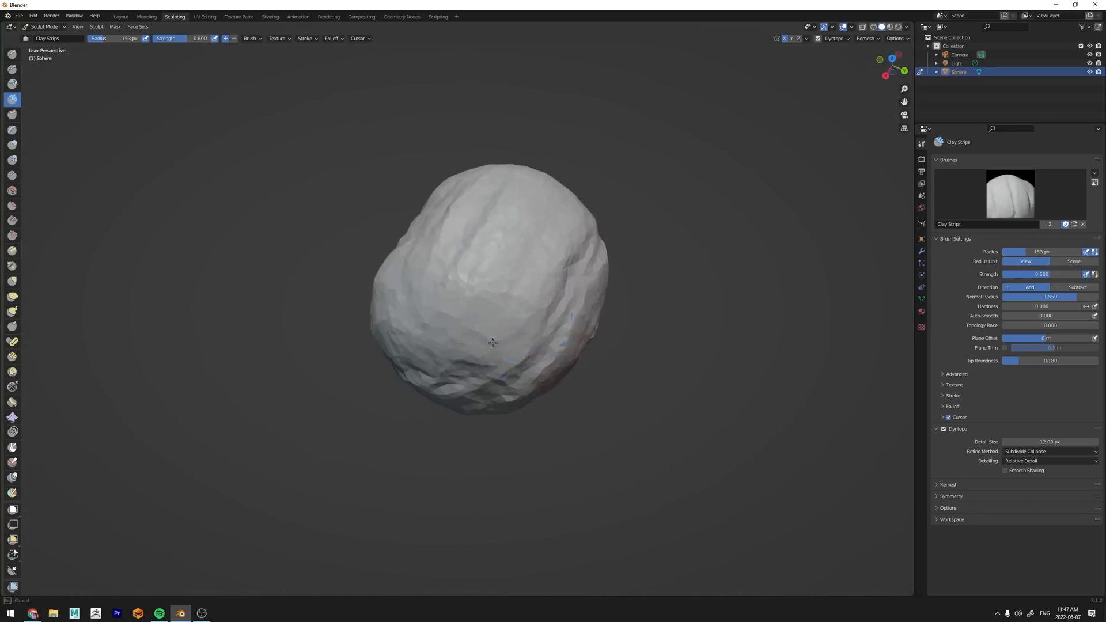
drag(493, 343, 414, 179)
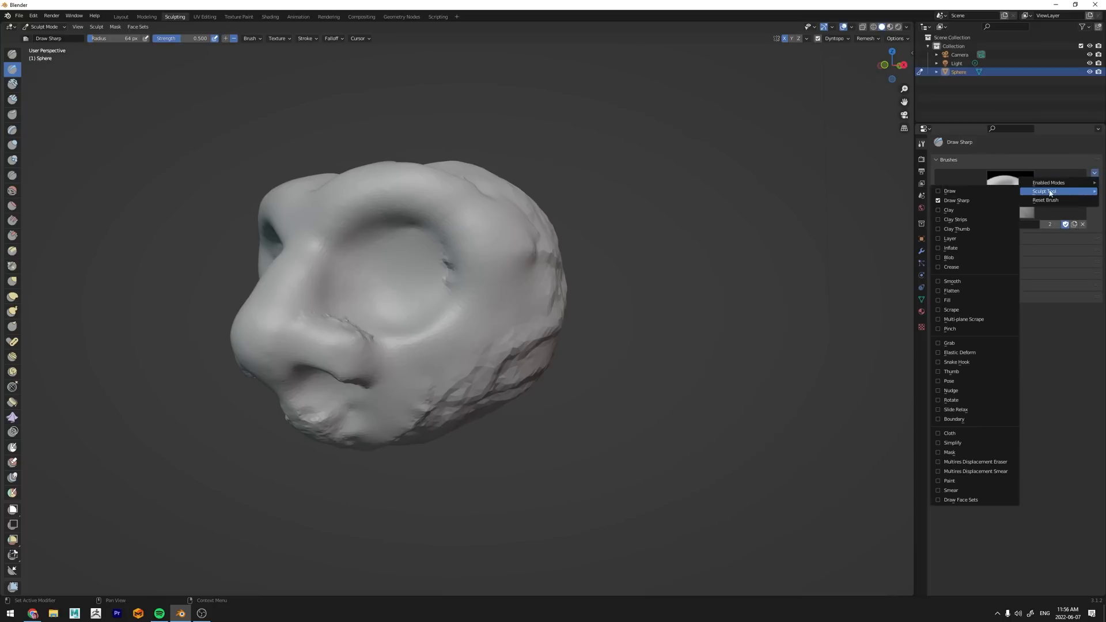
Add clay to the head's sides and the cheeks behind the nose, and shape the eye socket
click(1043, 191)
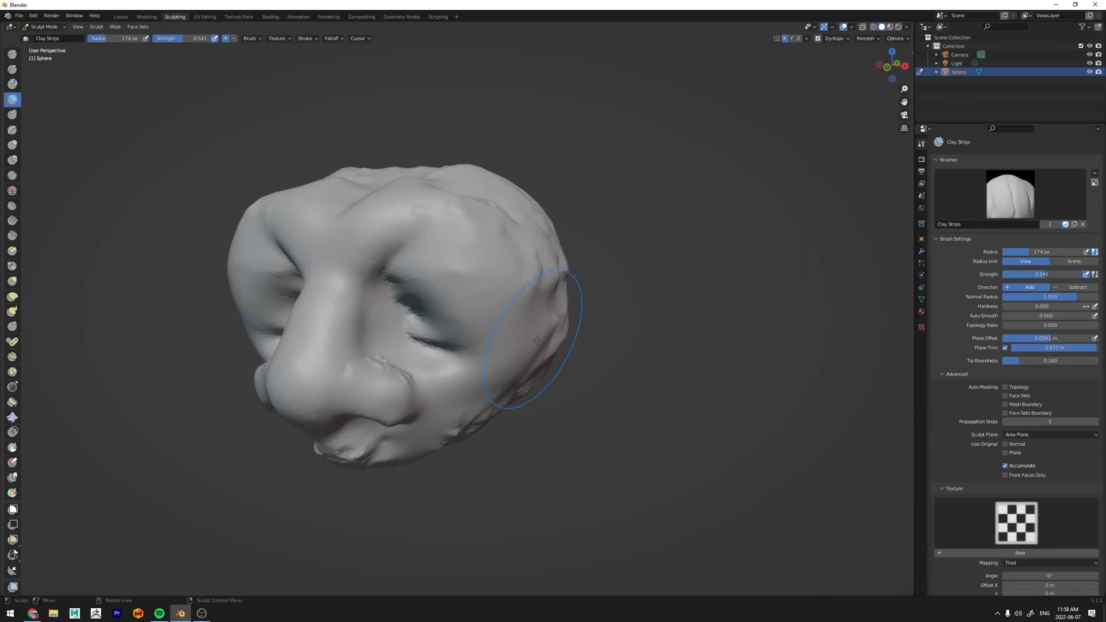
drag(536, 338, 465, 372)
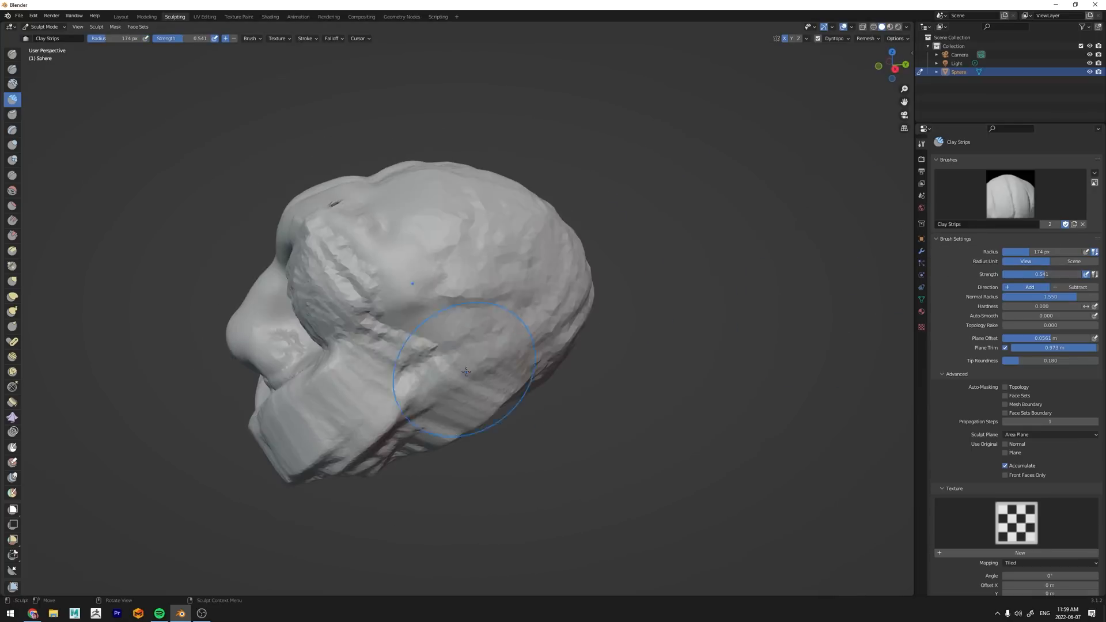
drag(466, 372, 534, 269)
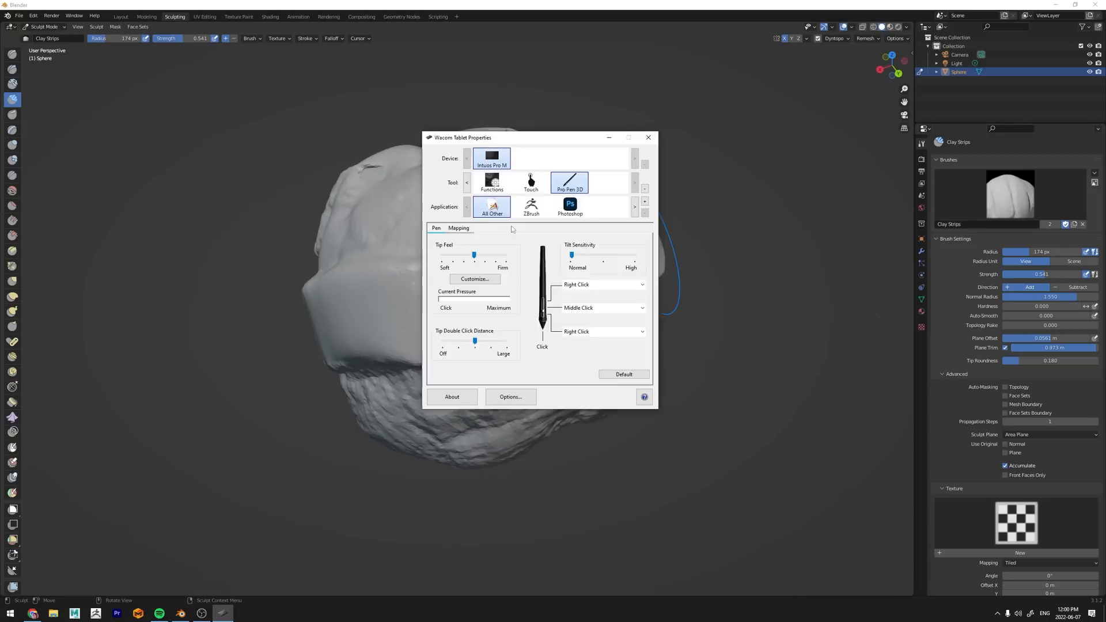
click(648, 137)
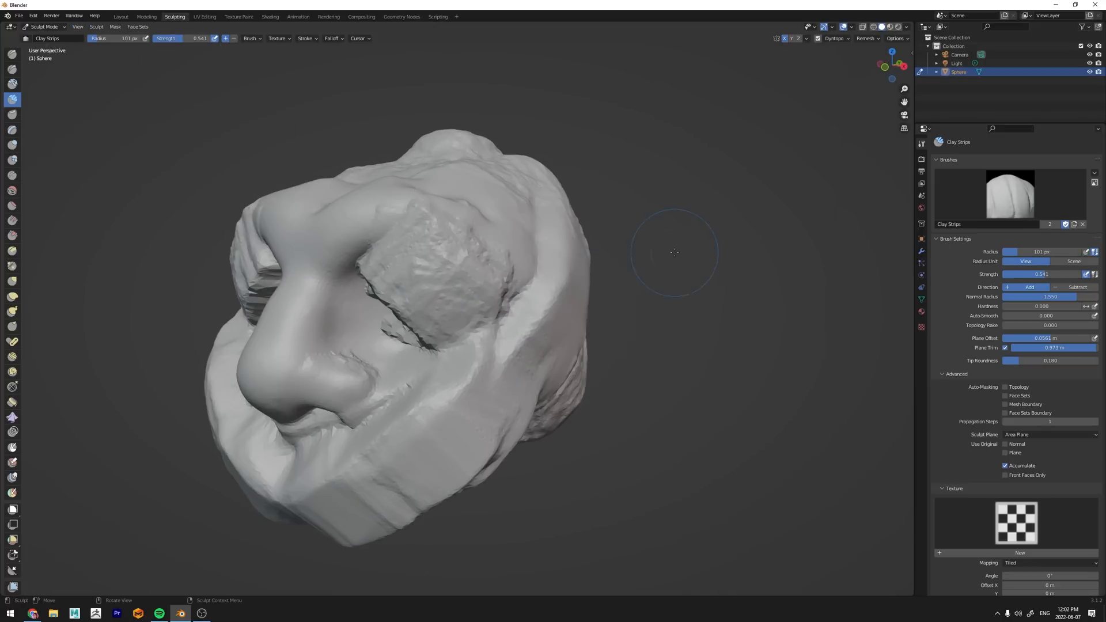
drag(673, 253, 530, 287)
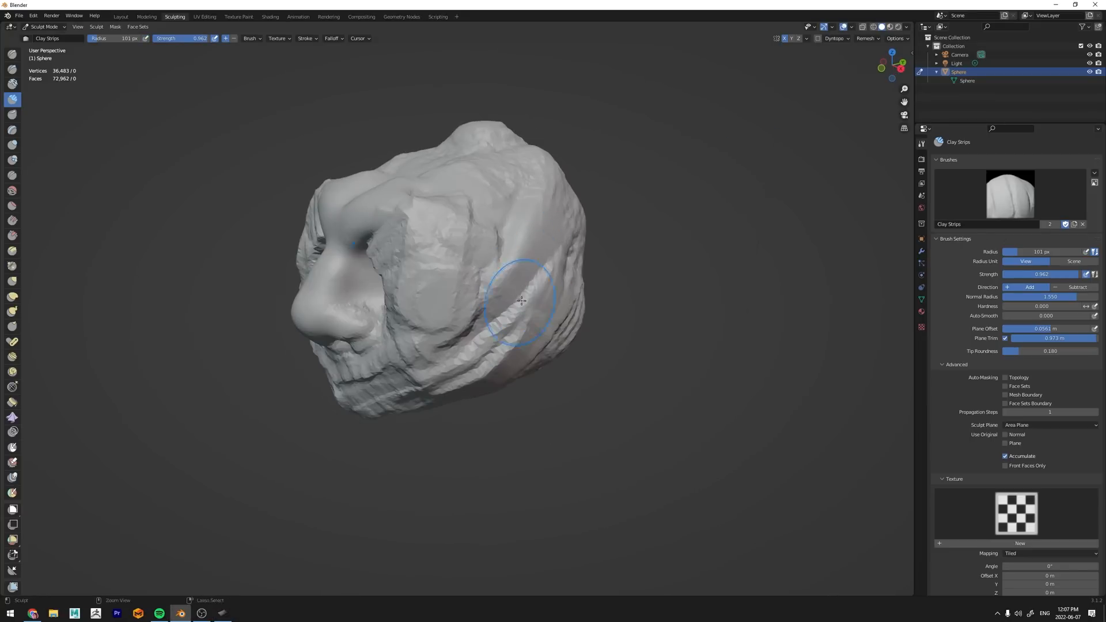
drag(521, 299, 562, 235)
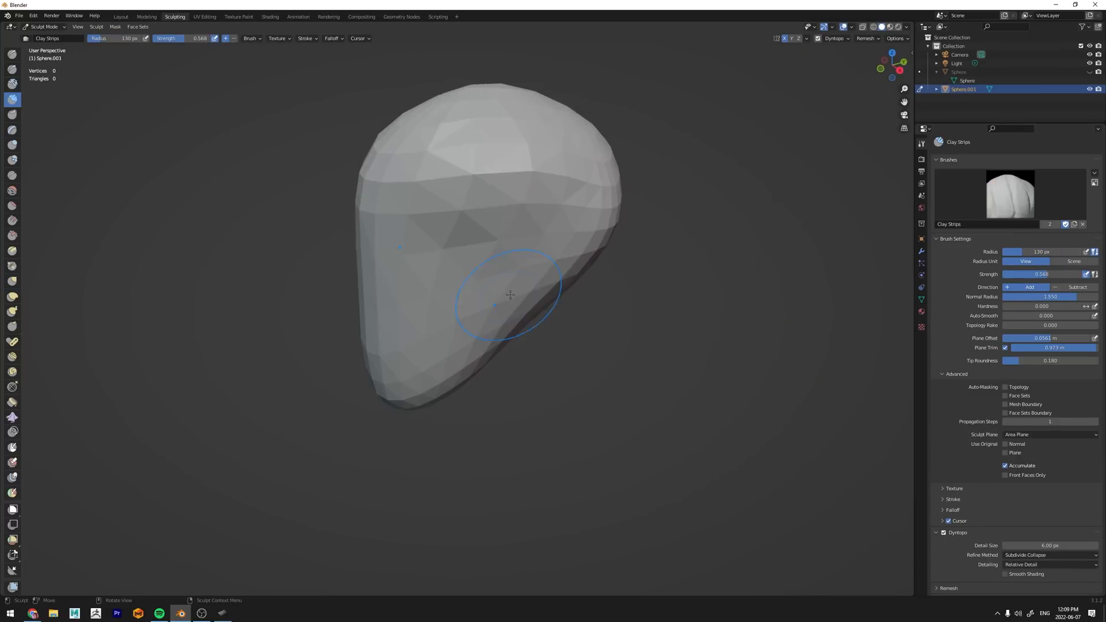
Start a second sphere and choose a different sculpting brush
click(858, 27)
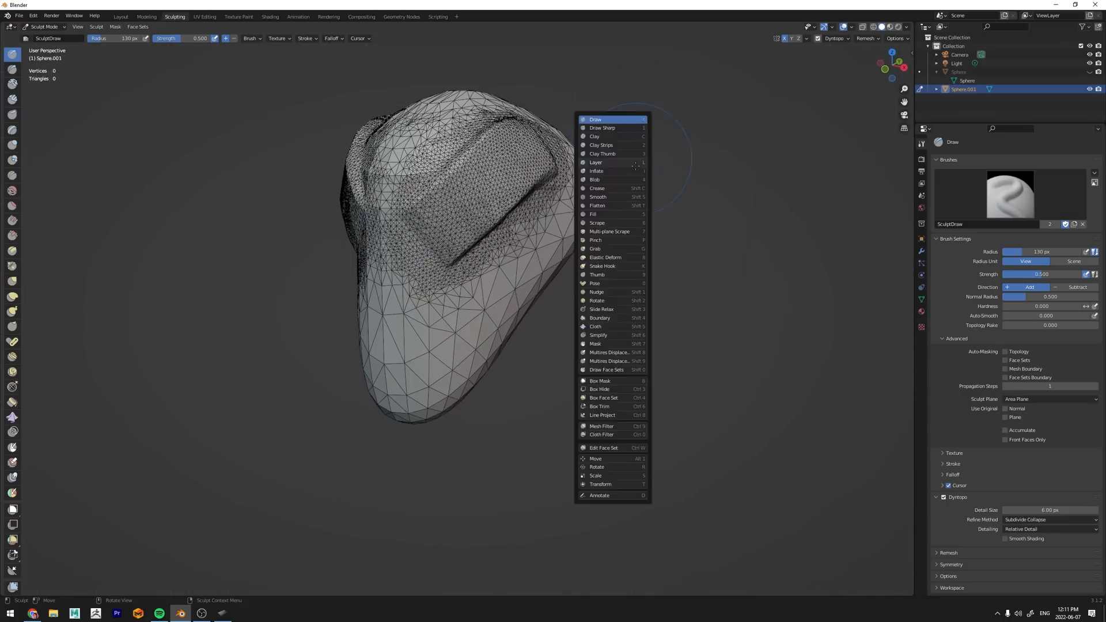
click(600, 145)
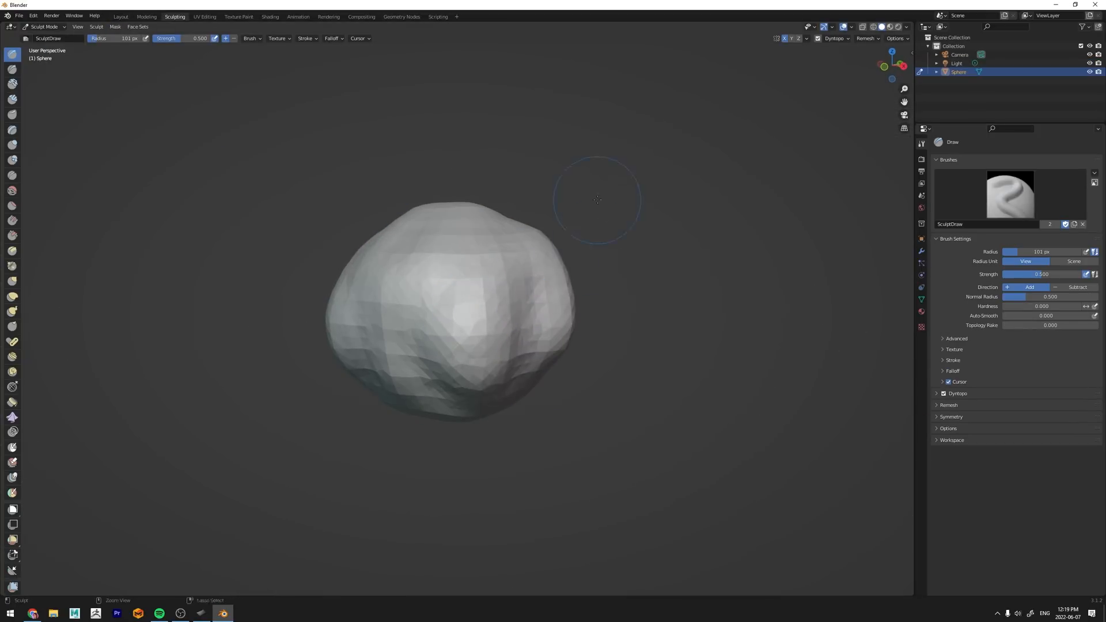
Remesh at 0.007 m voxel size, then build clay, carve the lower head and form the eye socket
click(8, 99)
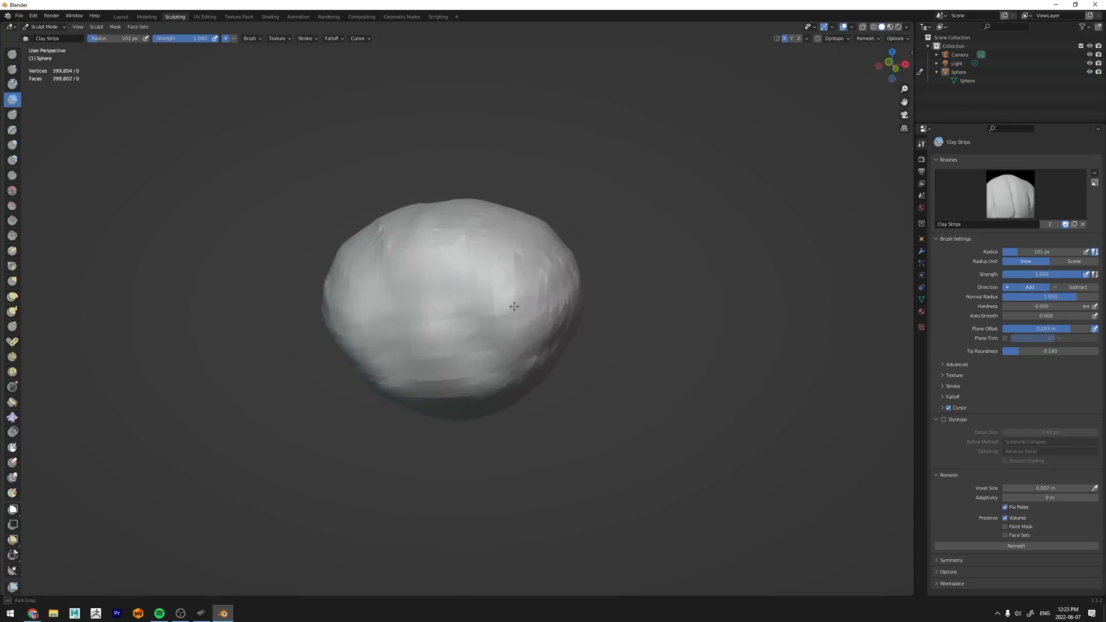
drag(515, 306, 367, 409)
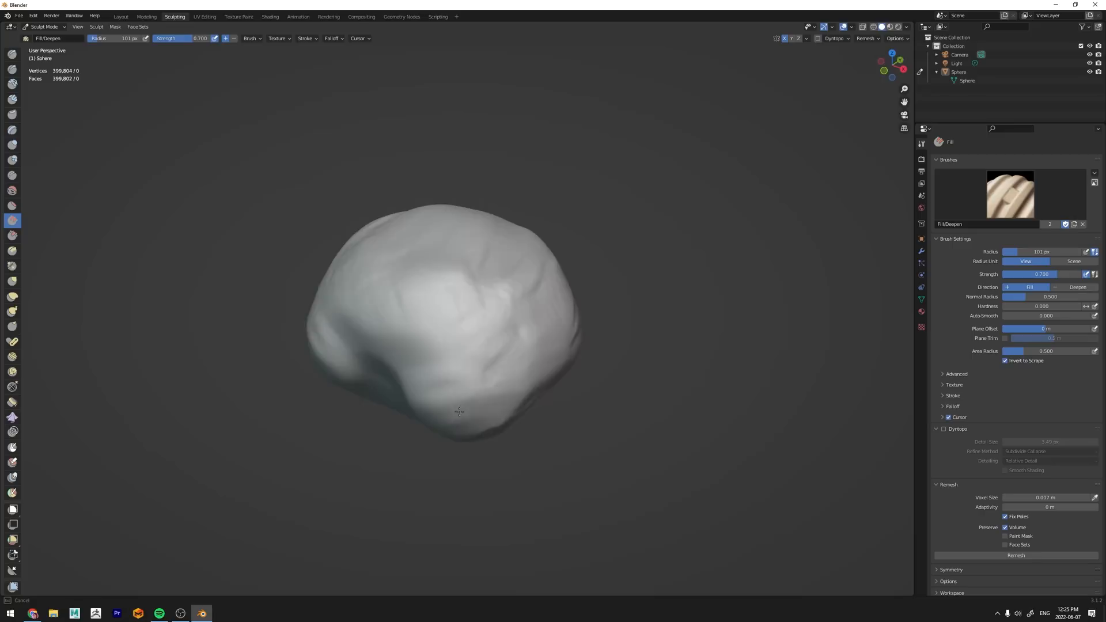
drag(460, 411, 444, 373)
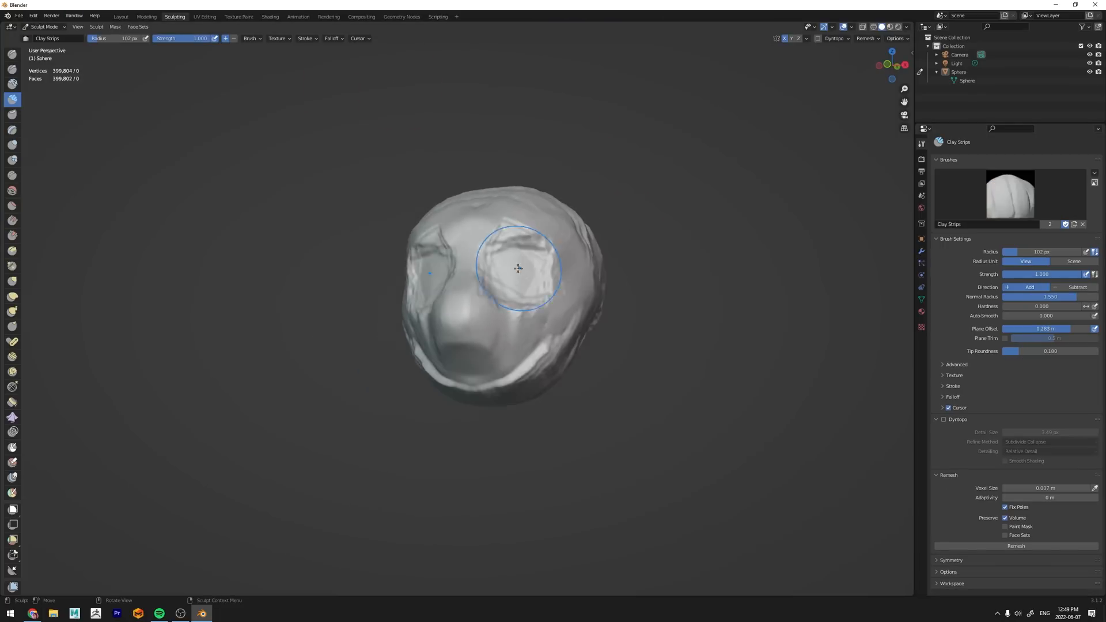
drag(518, 268, 459, 274)
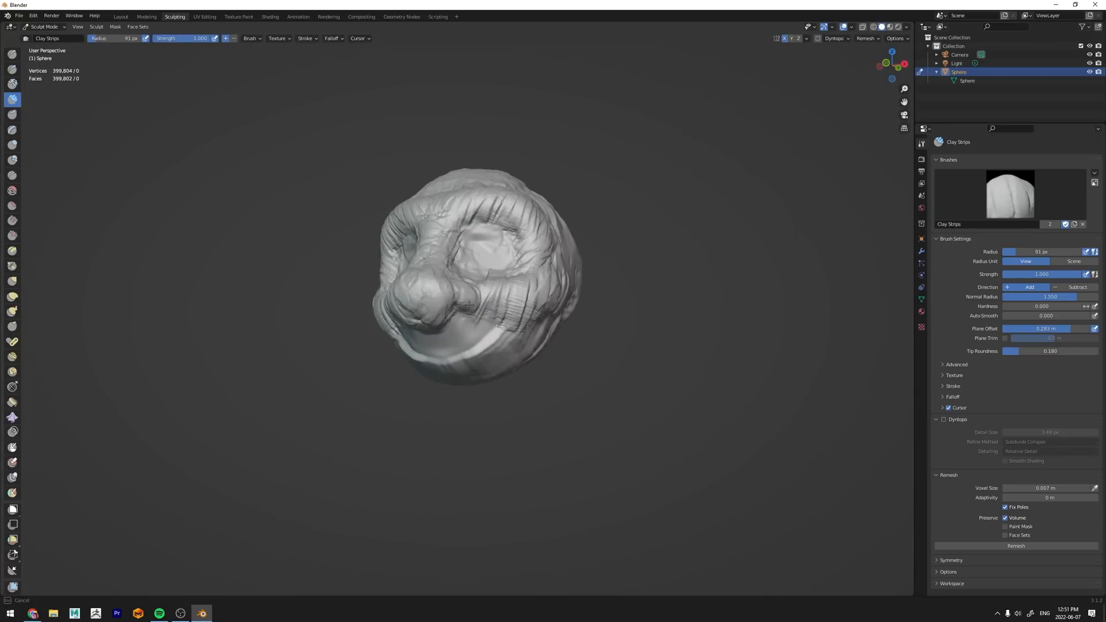
Set the brush falloff to the Smoother preset
click(332, 39)
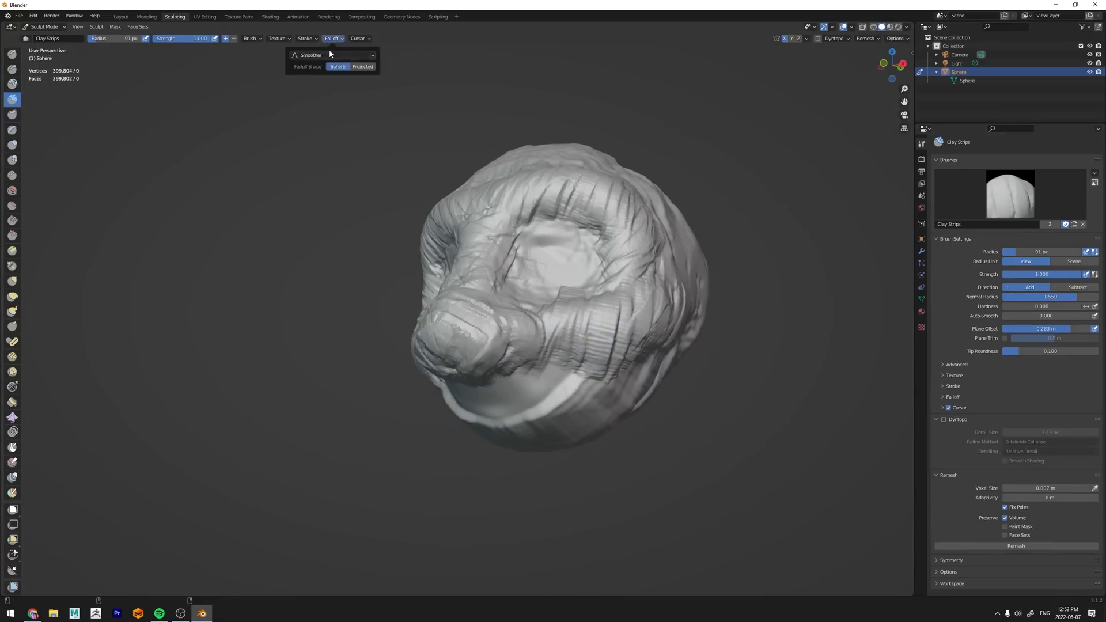
click(953, 375)
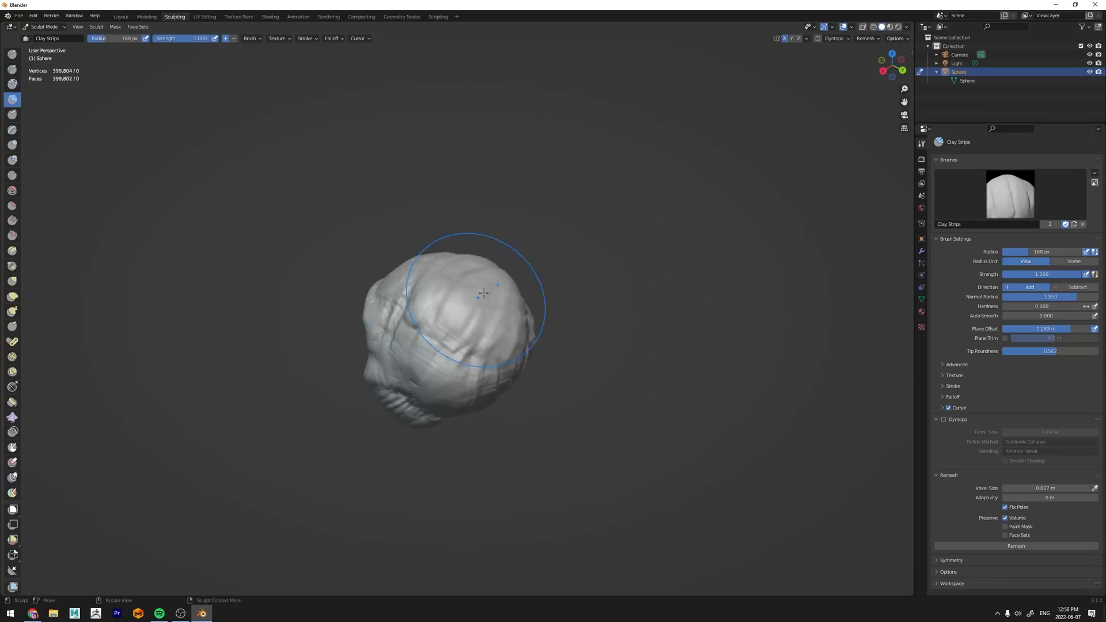
Build clay over the skull top, cranium and forehead, shape the nose bridge, and fill skull dents
drag(483, 292, 451, 274)
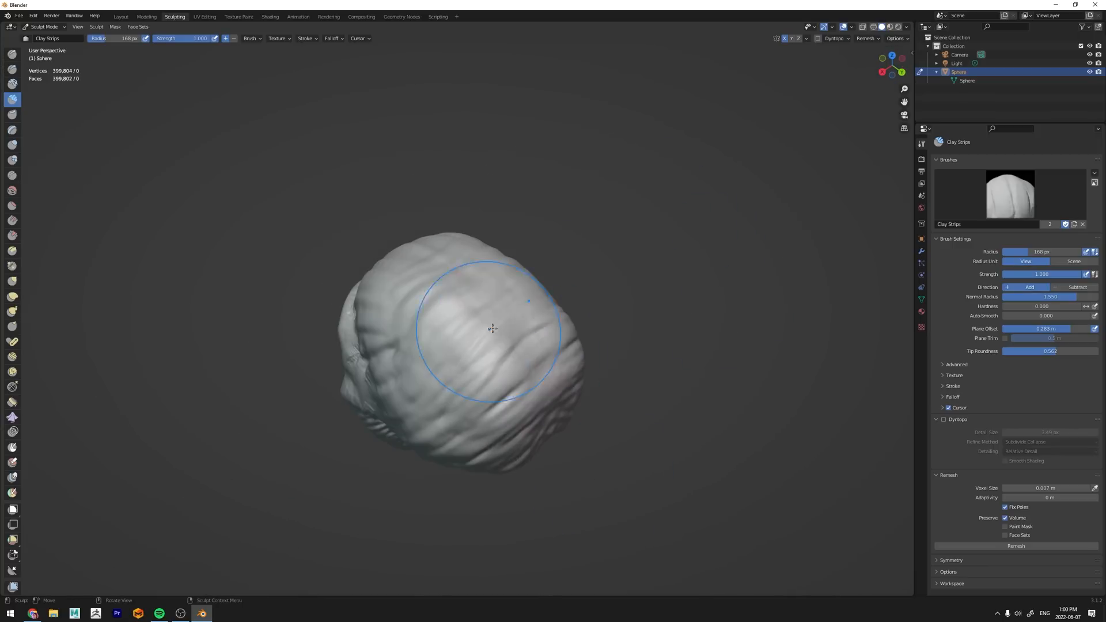
drag(493, 327, 440, 277)
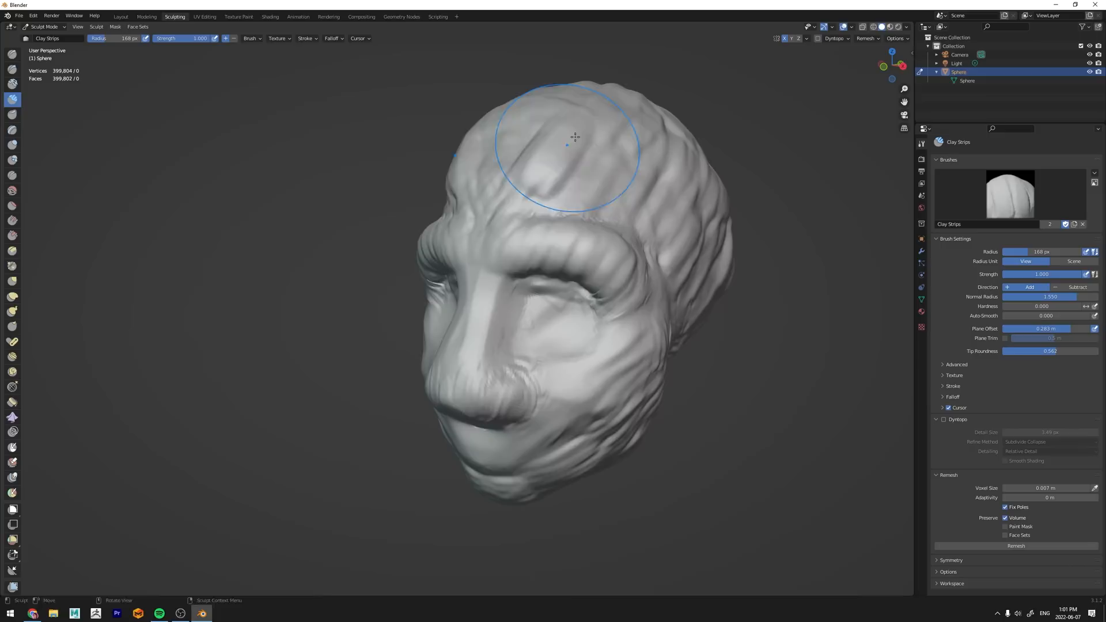
drag(574, 141, 749, 321)
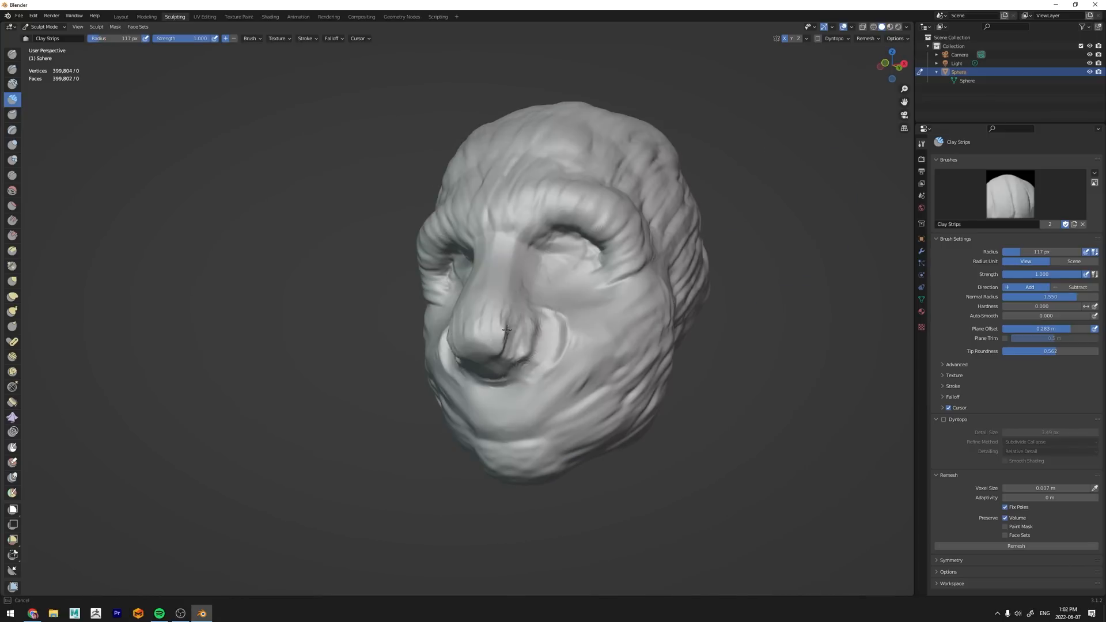
drag(508, 327, 606, 279)
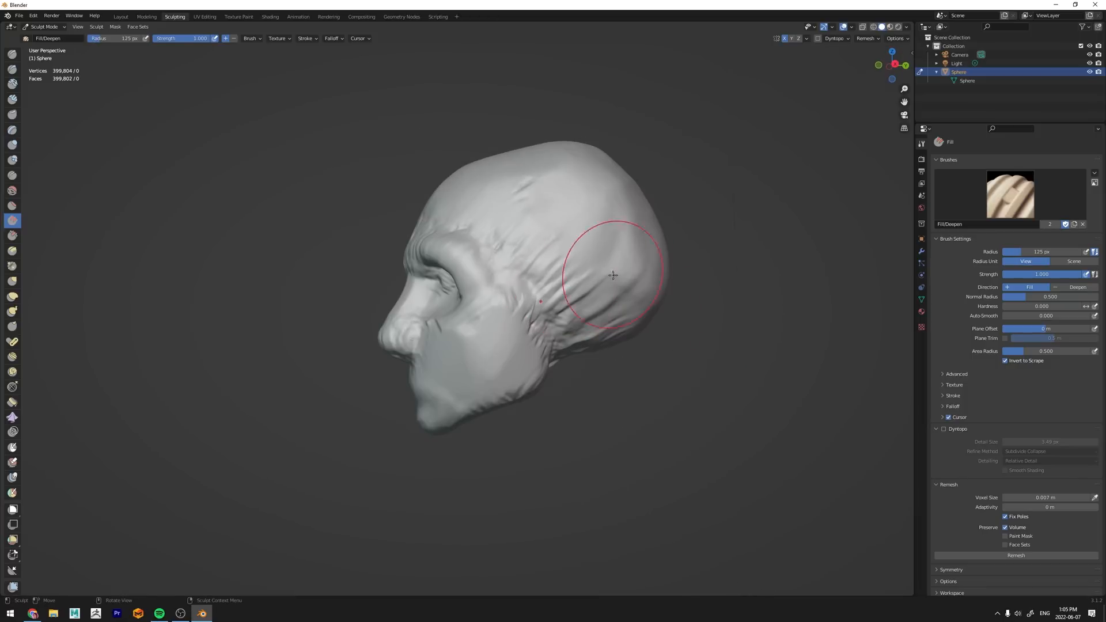
drag(613, 275, 593, 254)
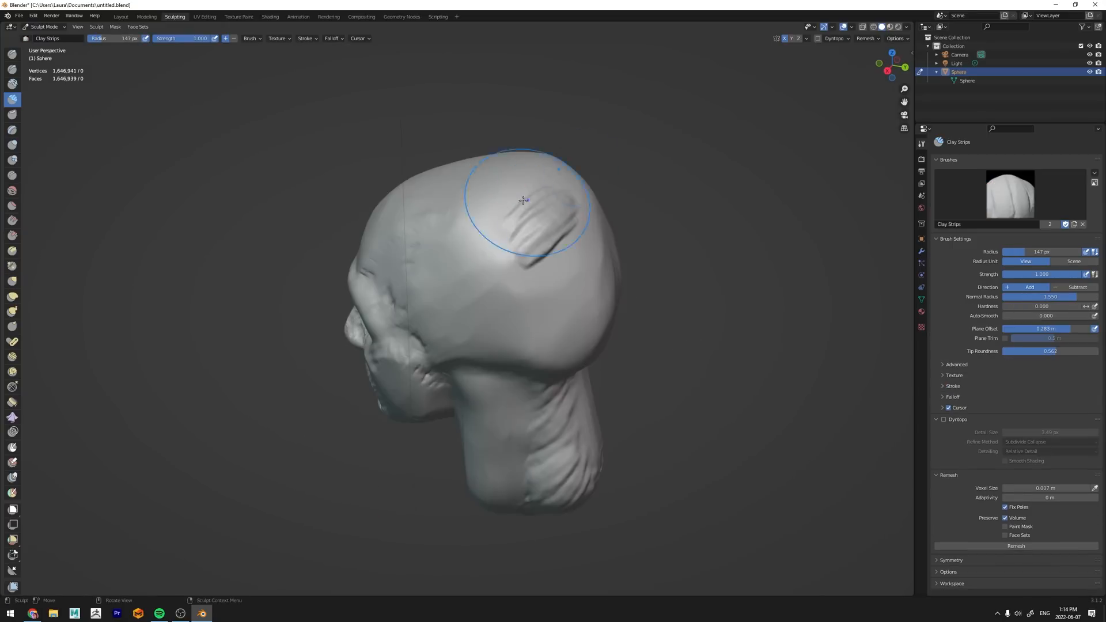
Fill the scalp ridges and forehead wrinkles to even out a smooth bald dome
drag(522, 200, 585, 275)
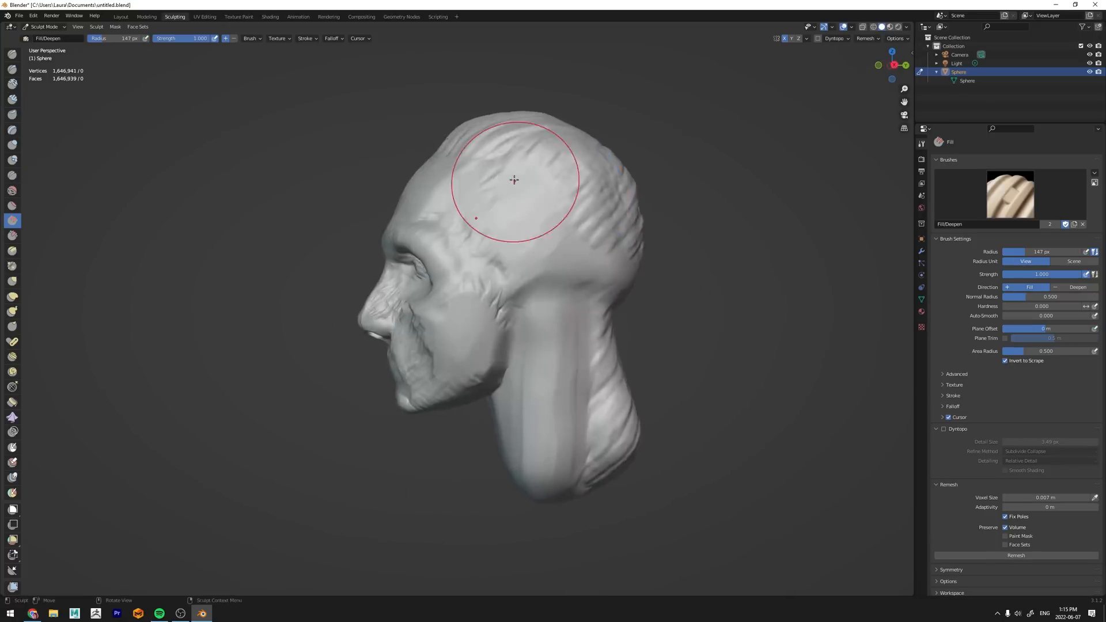
drag(513, 180, 609, 221)
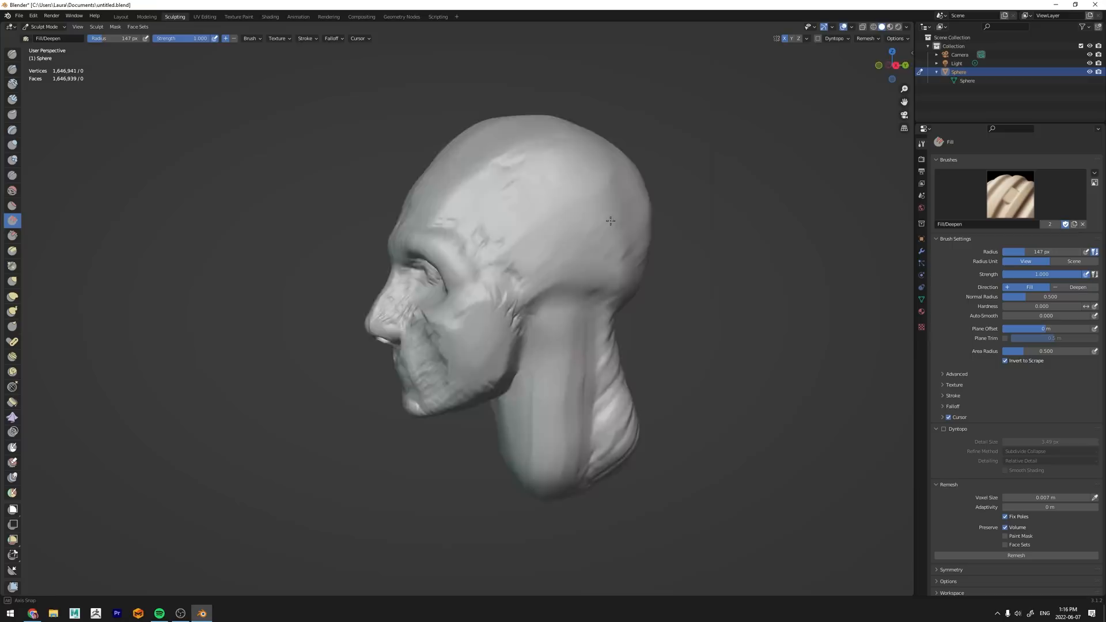
drag(609, 221, 549, 210)
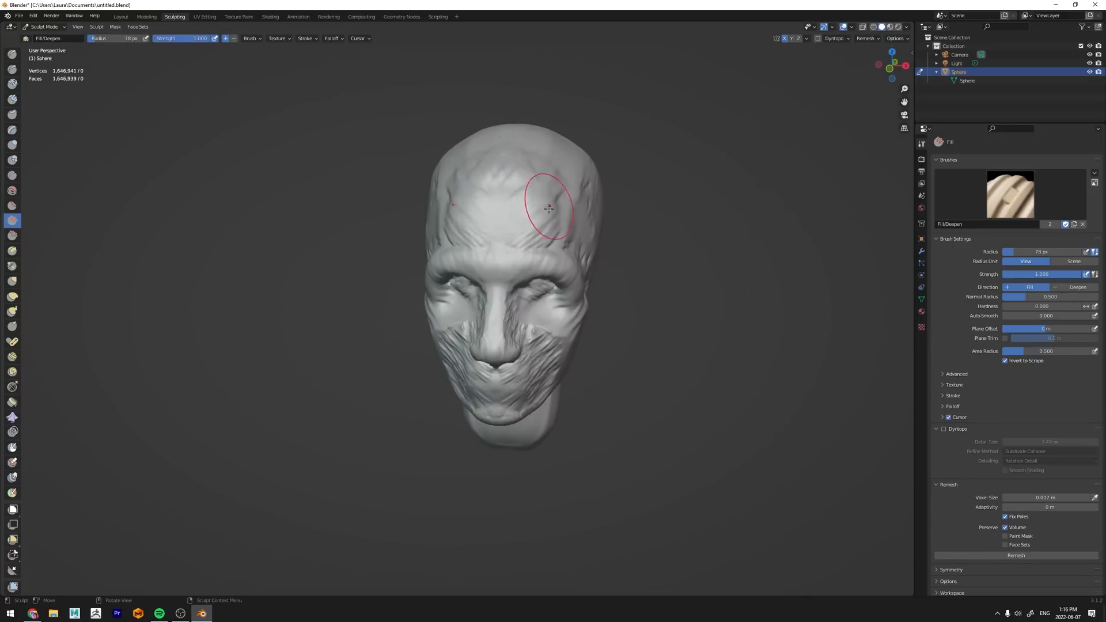
drag(549, 209, 601, 183)
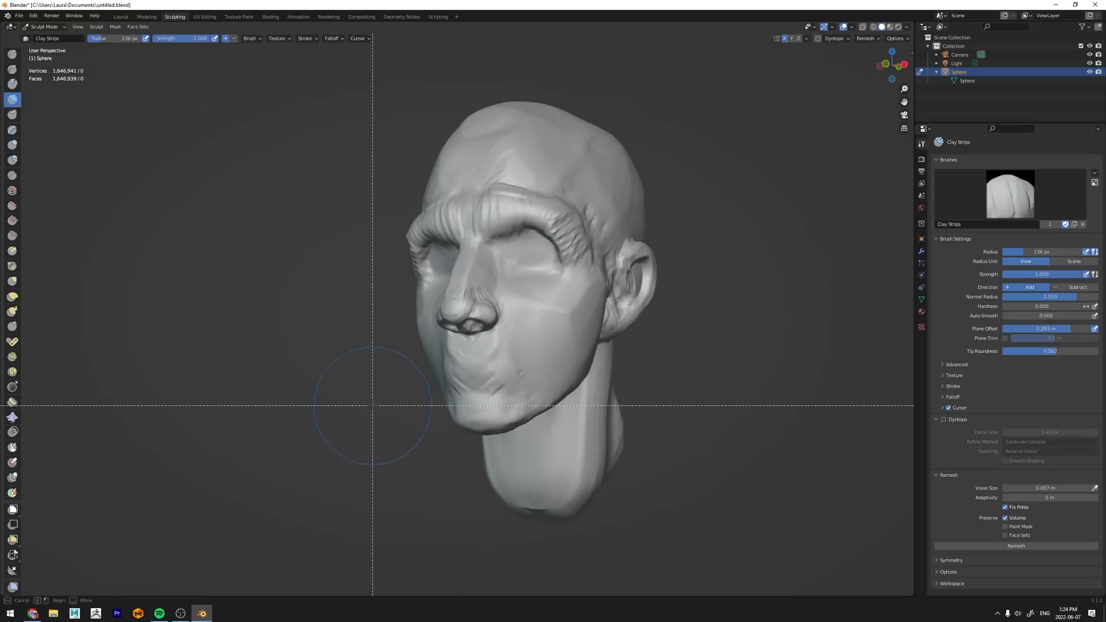
click(11, 282)
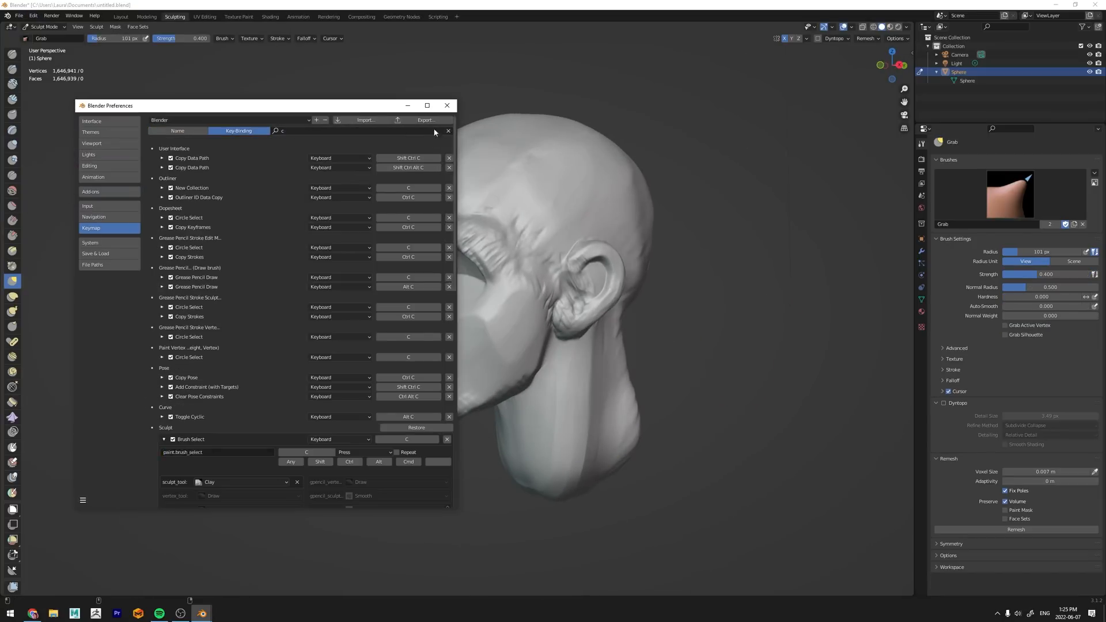
Adjust the brush-selection shortcut, then pull the head into shape and detail the ear and behind it
click(33, 16)
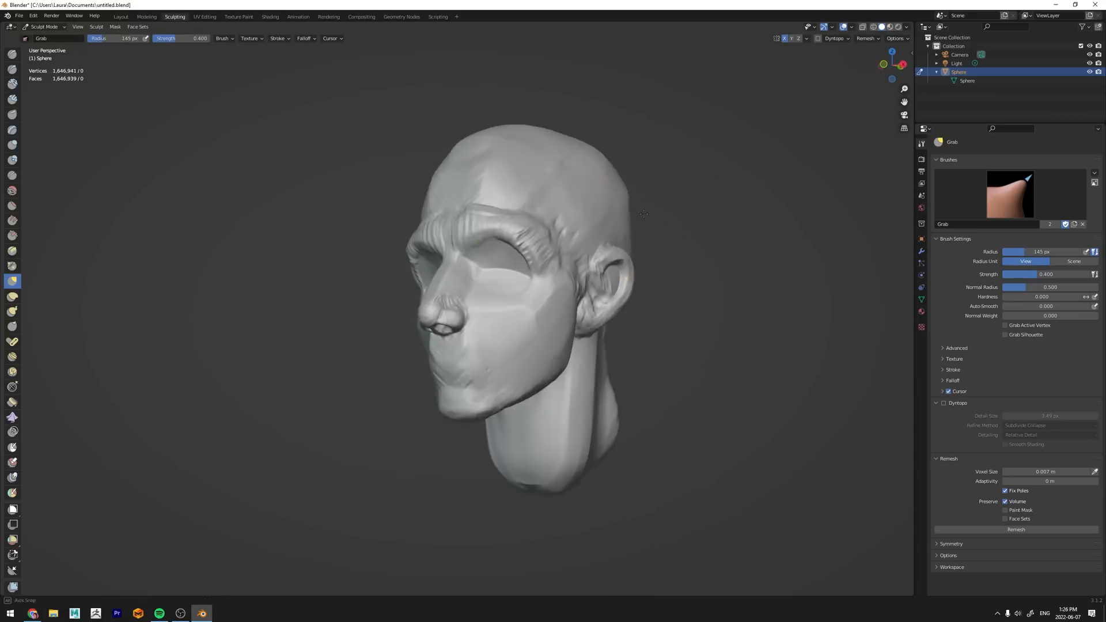
drag(643, 213, 614, 323)
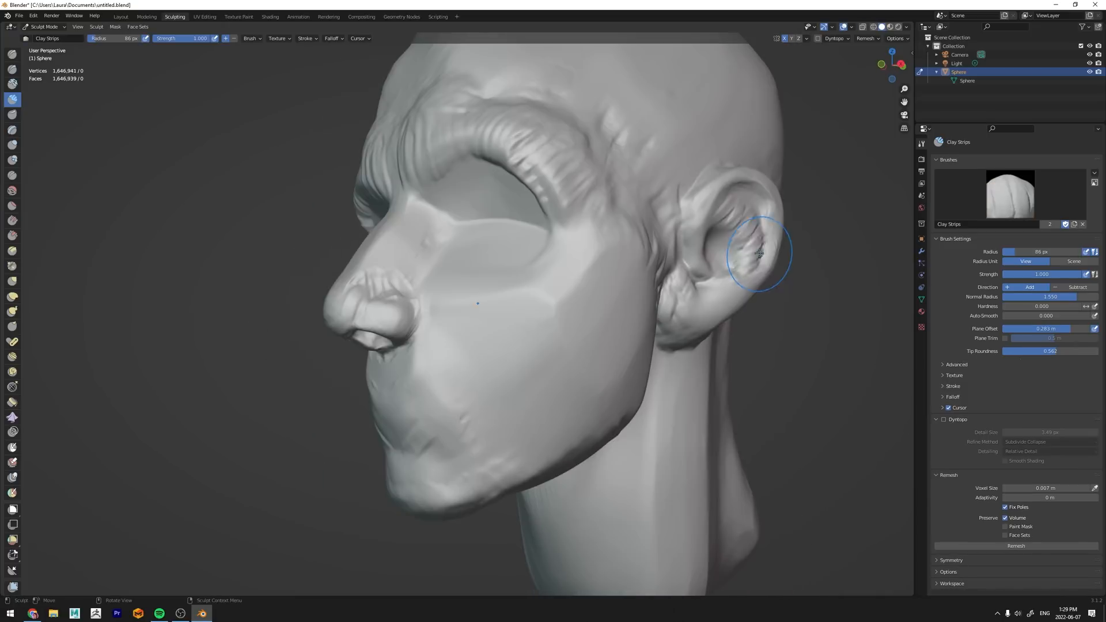
drag(760, 254, 631, 197)
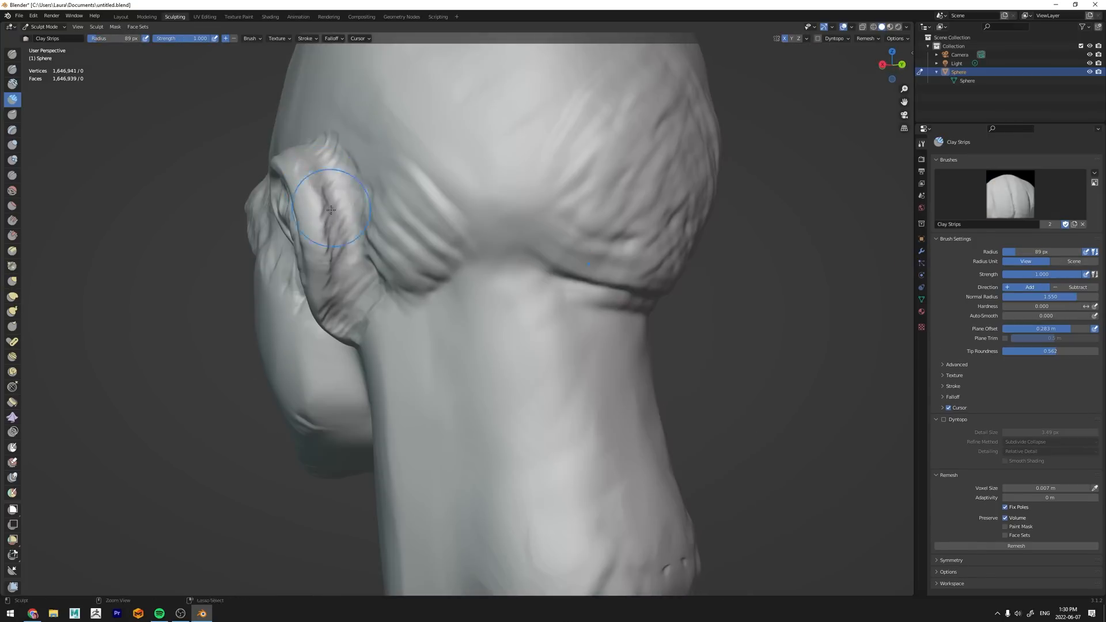
drag(332, 208, 497, 334)
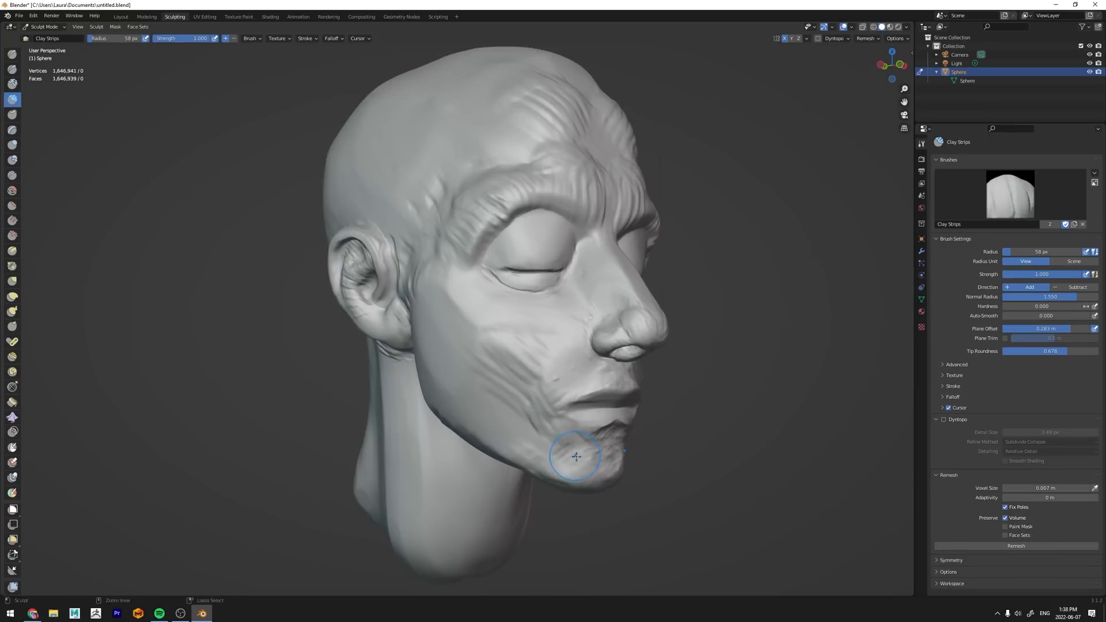
Add muscle strands around the chin, mouth, cheeks and jaw, and detail the ear
drag(576, 456, 587, 368)
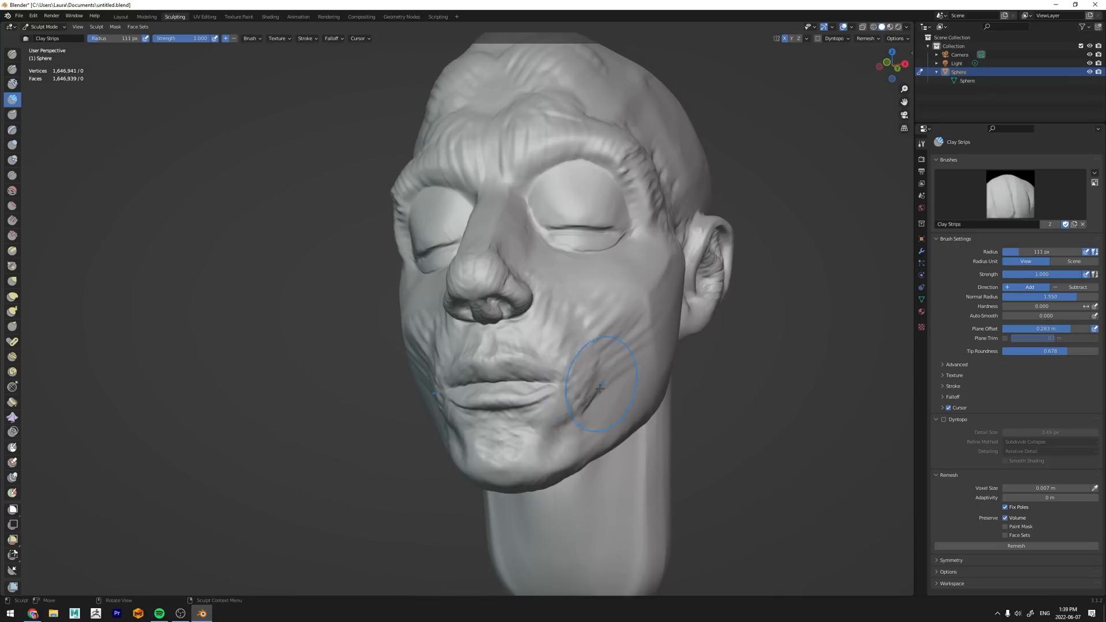
drag(599, 388, 577, 408)
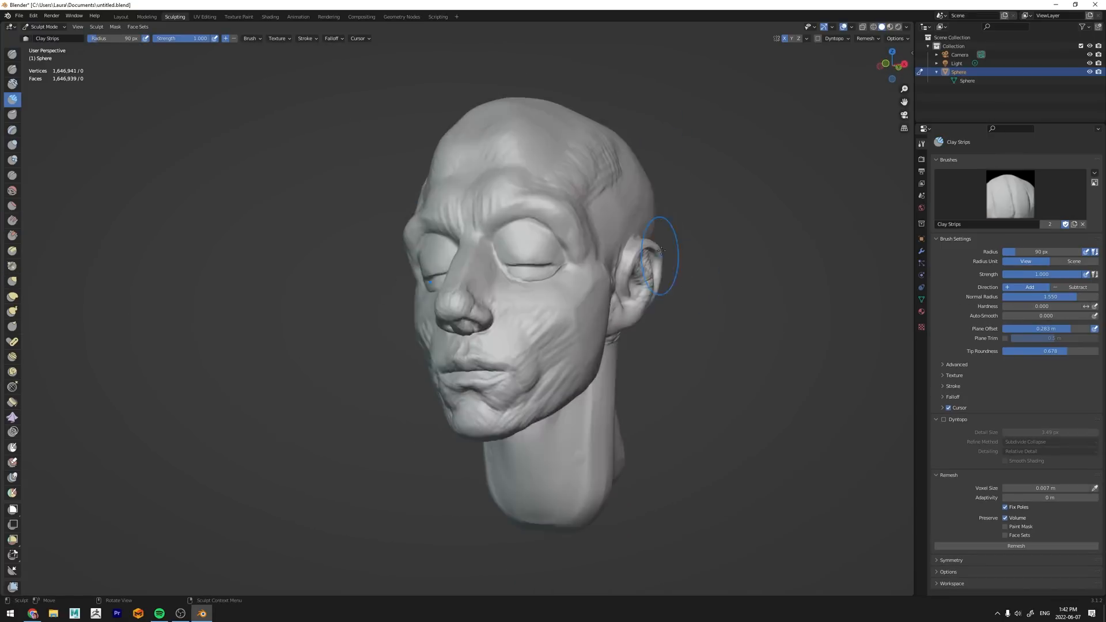
drag(635, 247, 511, 282)
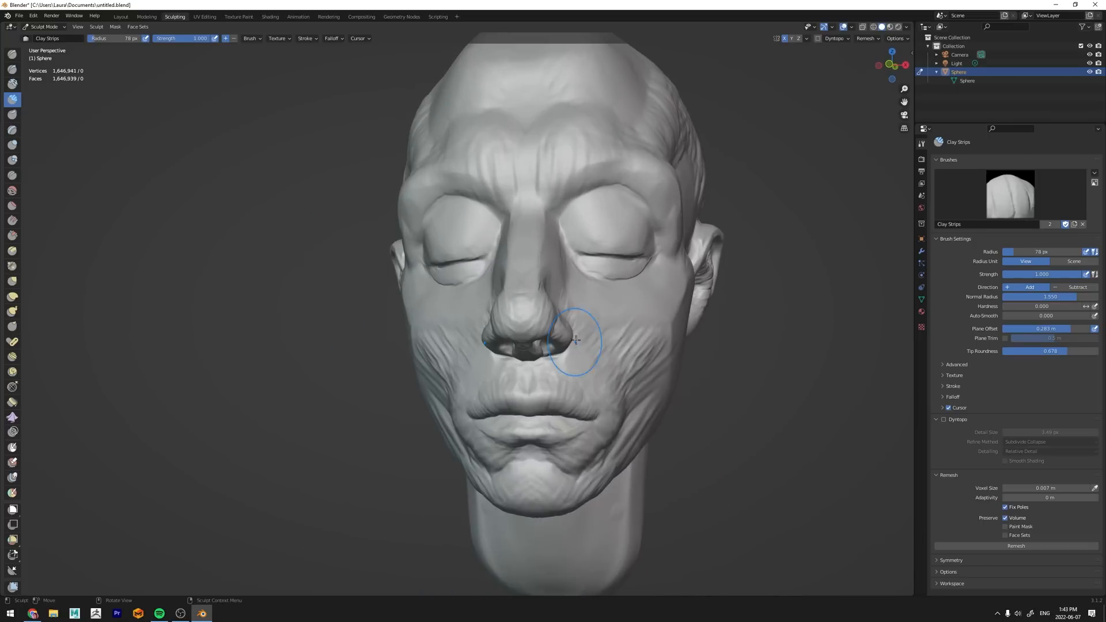
drag(574, 342, 560, 381)
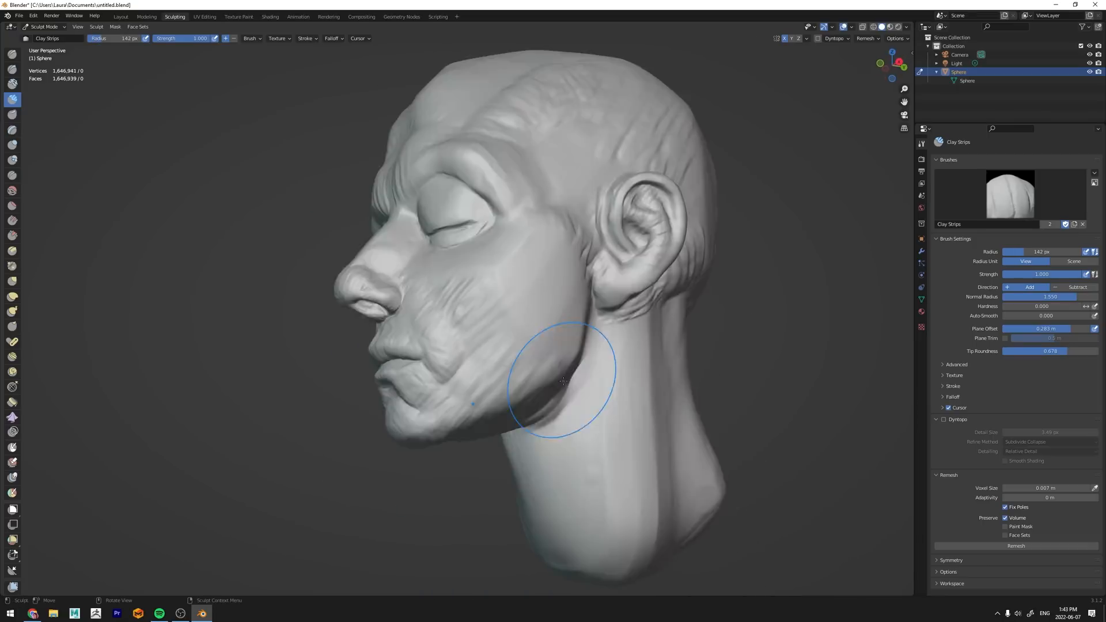
drag(557, 370, 613, 550)
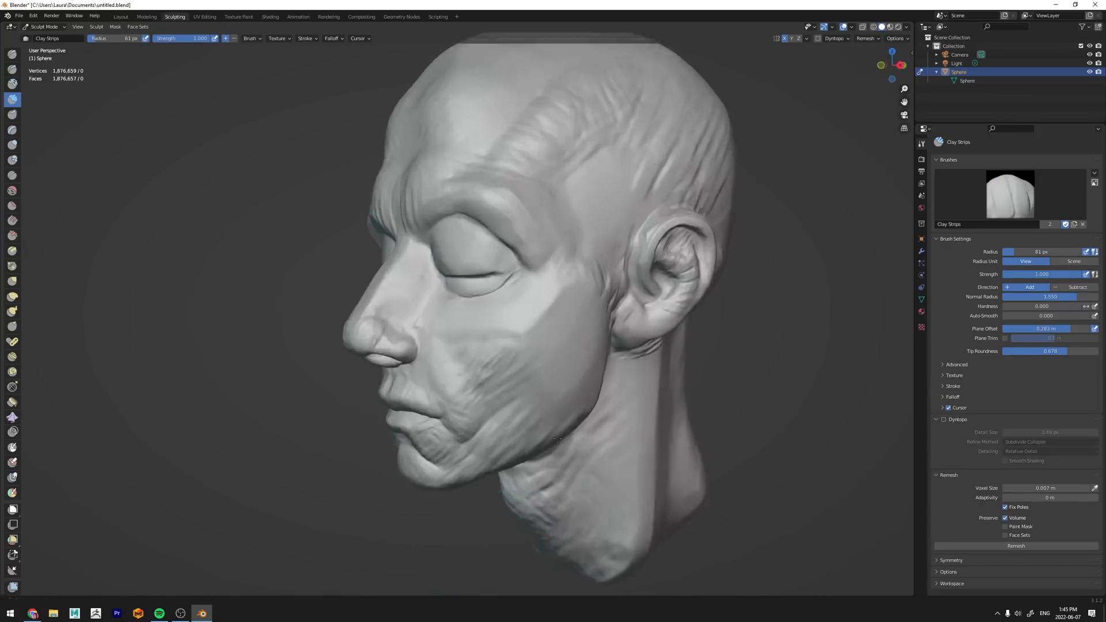
drag(557, 437, 564, 505)
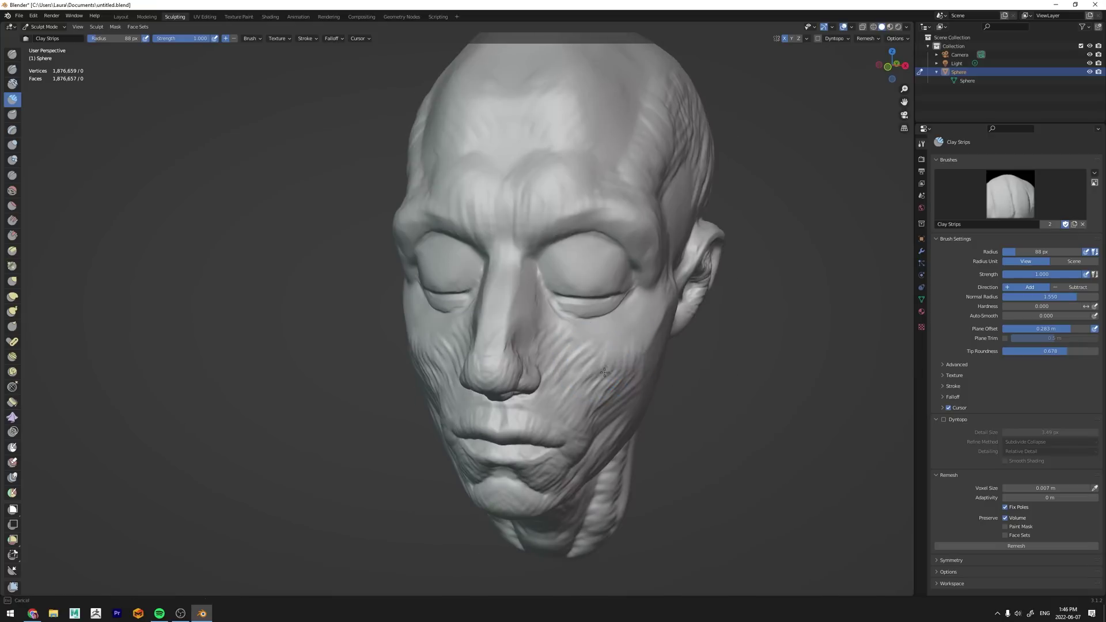
click(11, 280)
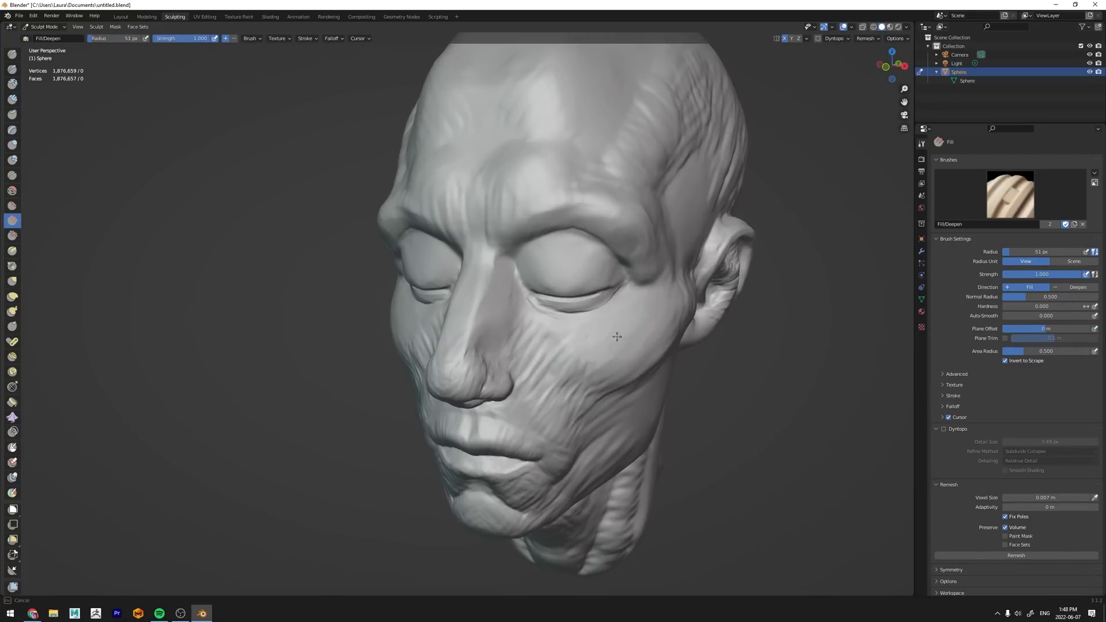
Fill and build up the cheek surfaces beside the nose and below the eye
drag(617, 335, 563, 392)
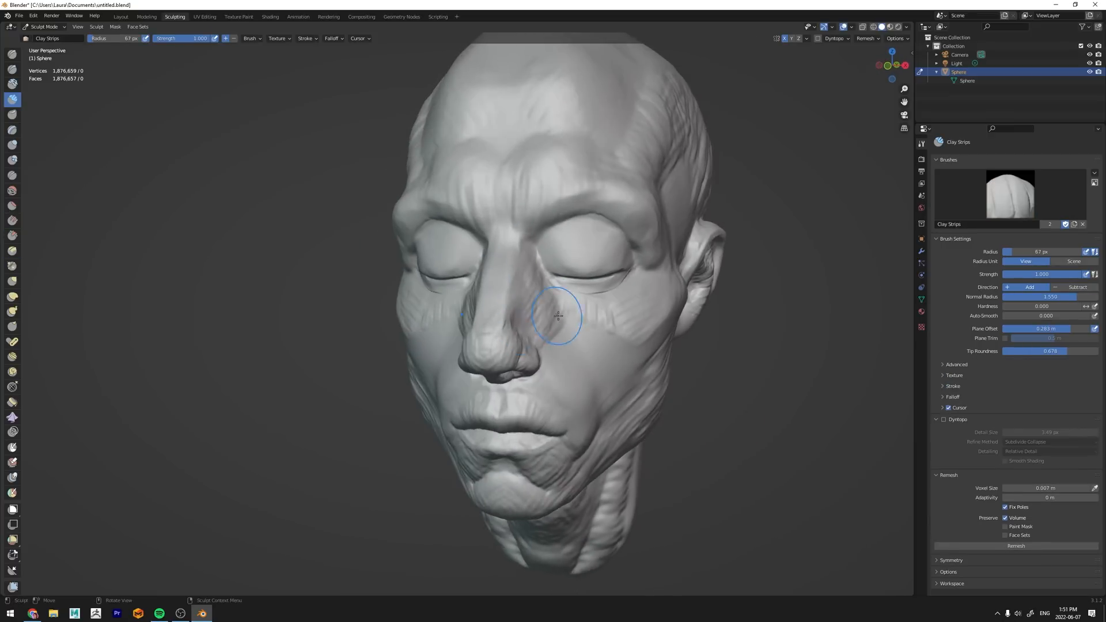
drag(557, 318, 642, 397)
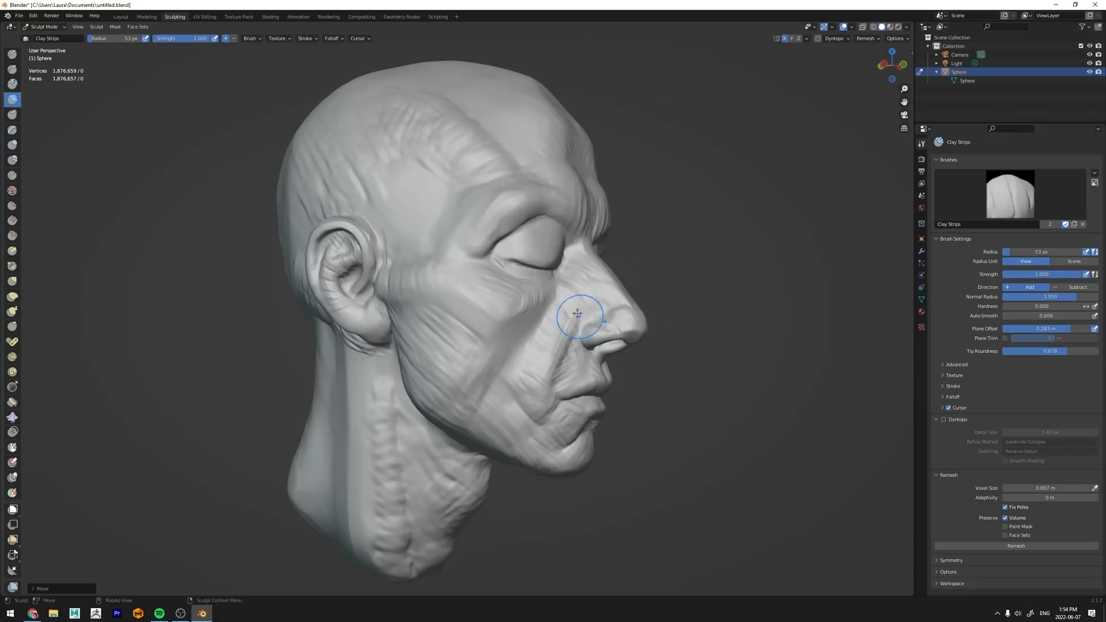
drag(578, 313, 581, 352)
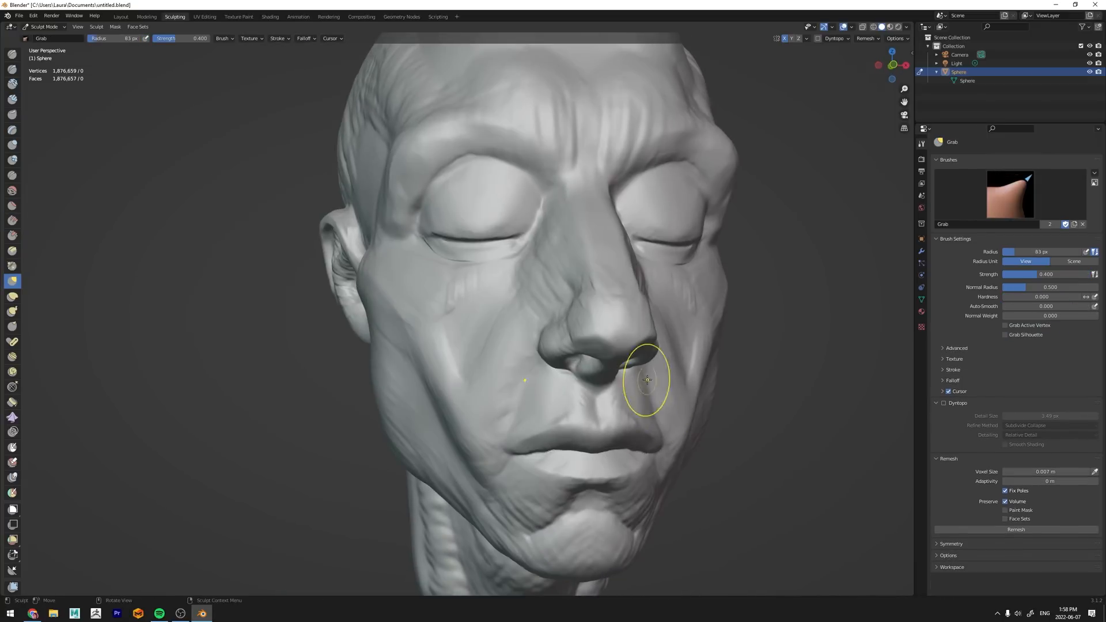
Select a sculpting brush to smooth the cheek planes and refine the nose bridge
click(10, 100)
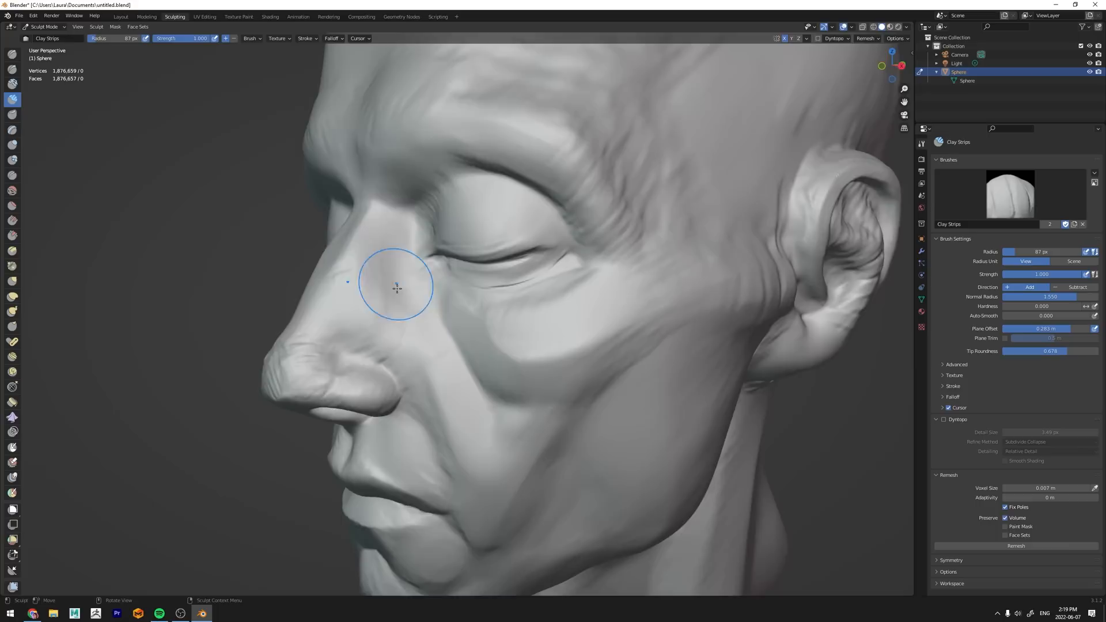
Smooth the nose bridge, reshape the head outline, and build up the temple before the ear
drag(395, 282, 497, 310)
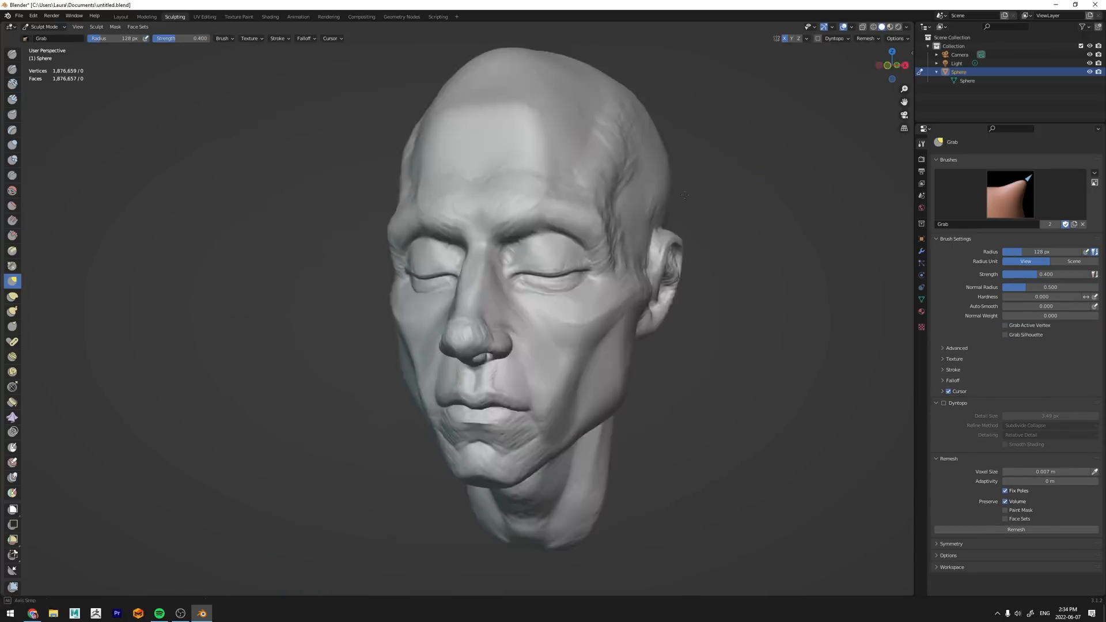
drag(684, 195, 603, 347)
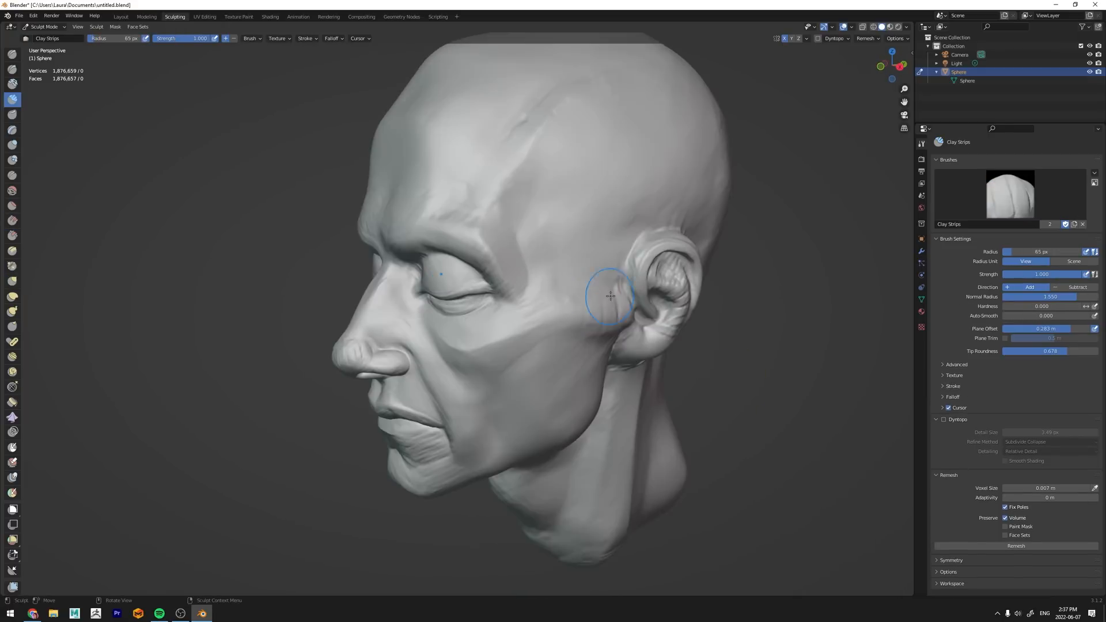
drag(611, 295, 746, 396)
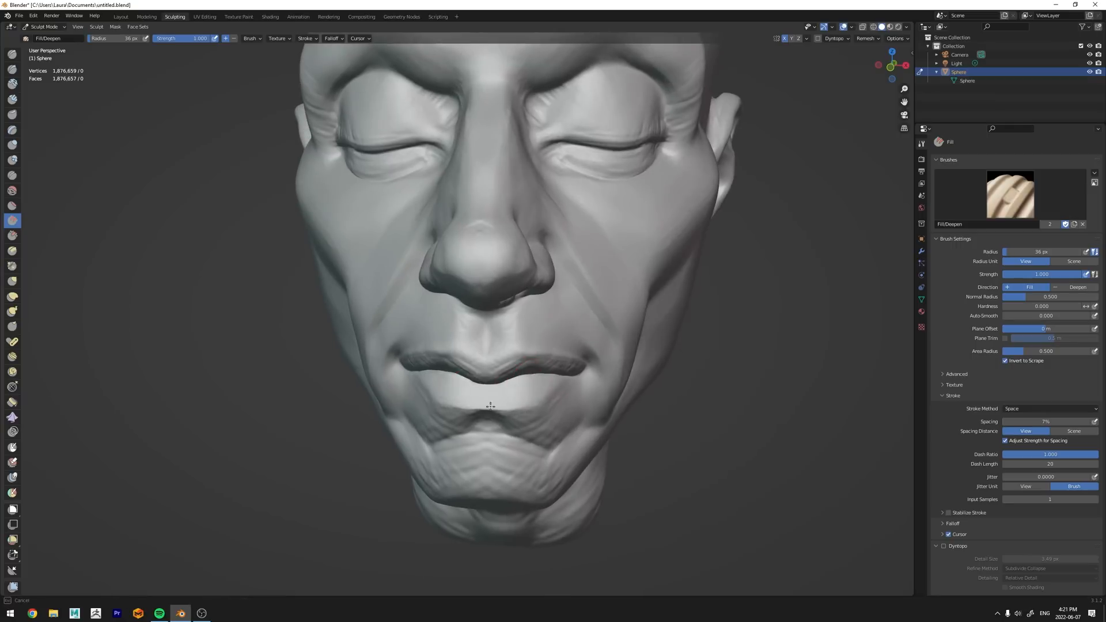
Alternate Grab and Fill/Deepen brushes to fill the upper lip and the hollow behind the earlobe
click(8, 97)
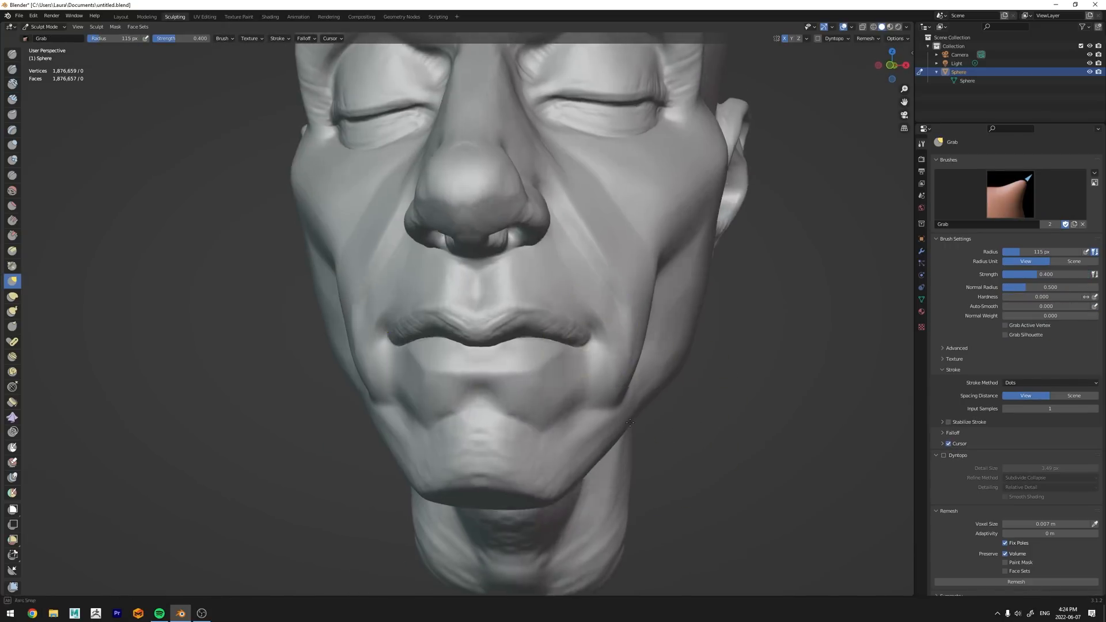
click(8, 99)
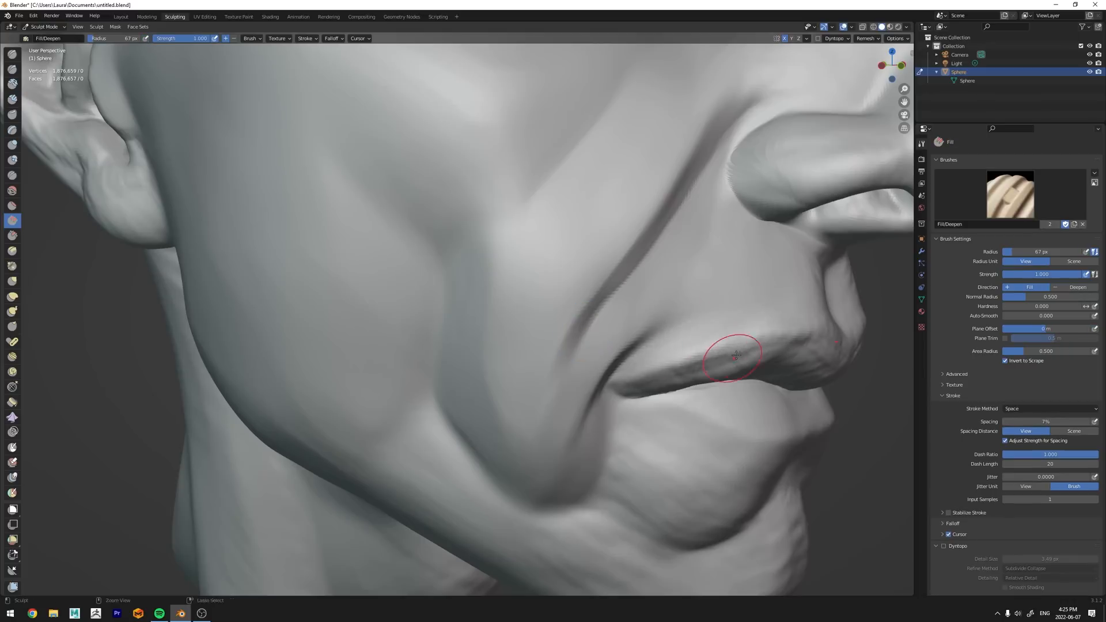
click(8, 99)
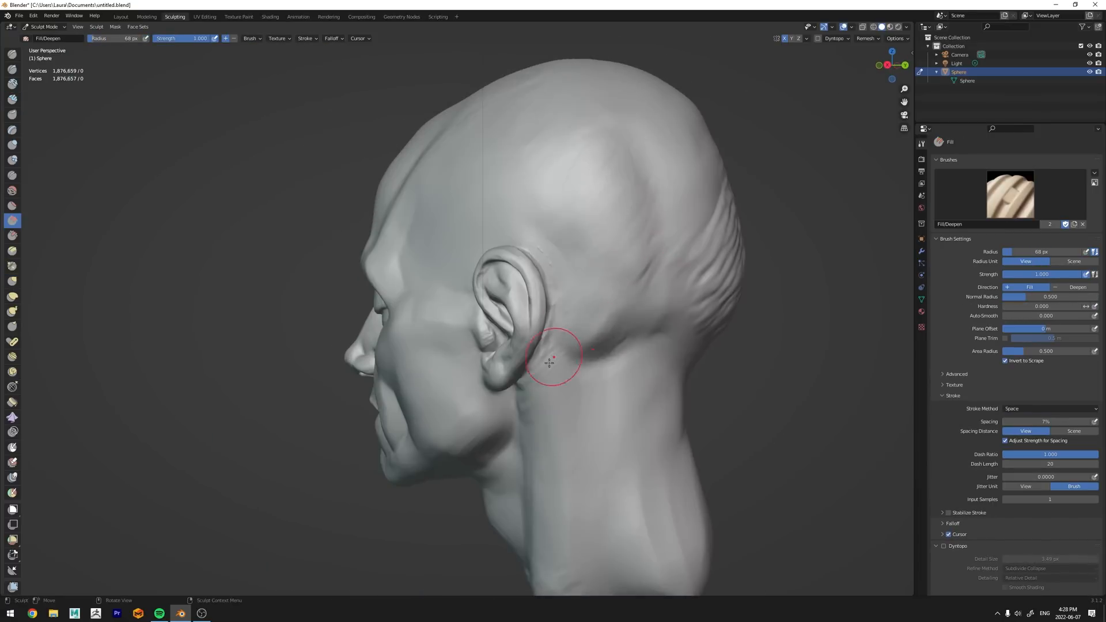
drag(553, 356, 569, 399)
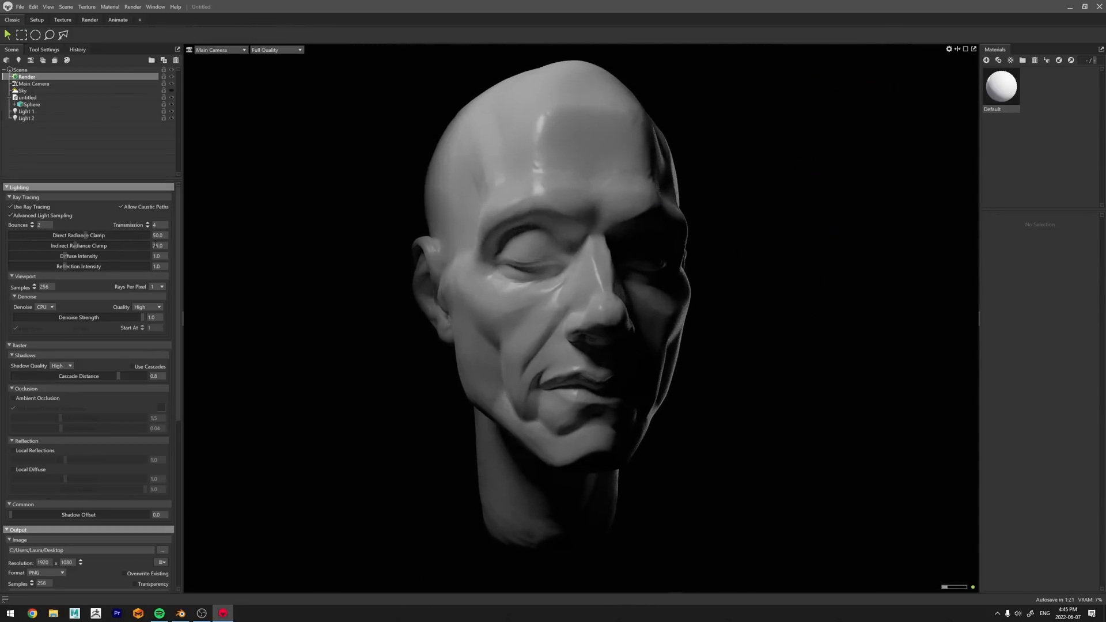
Clear the selection, then adjust Sky and Render settings and select the imported model
click(26, 118)
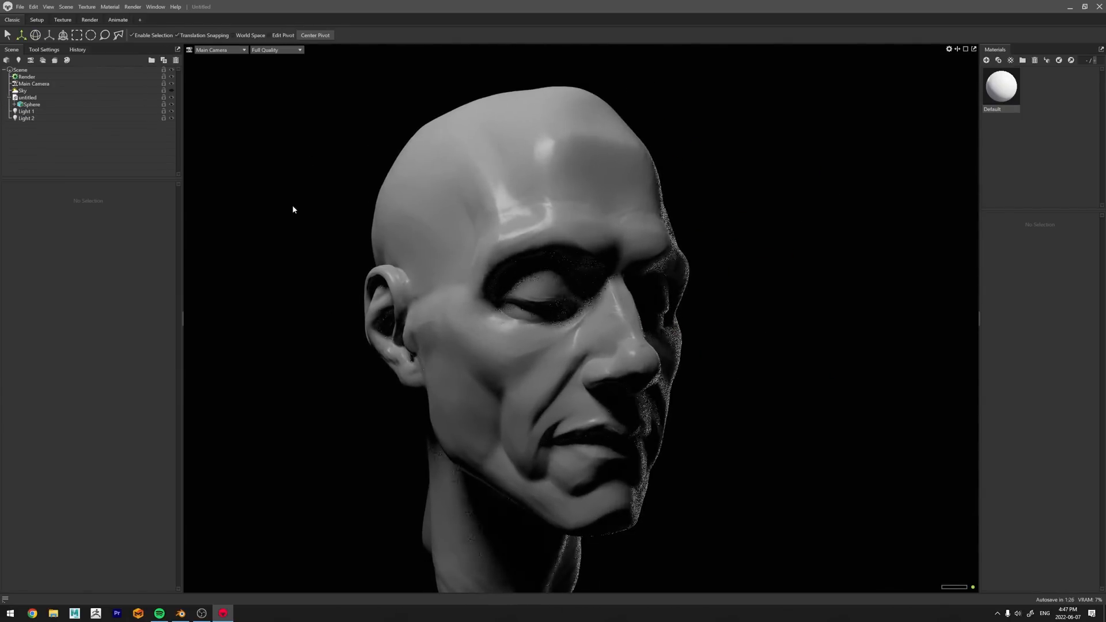
click(24, 90)
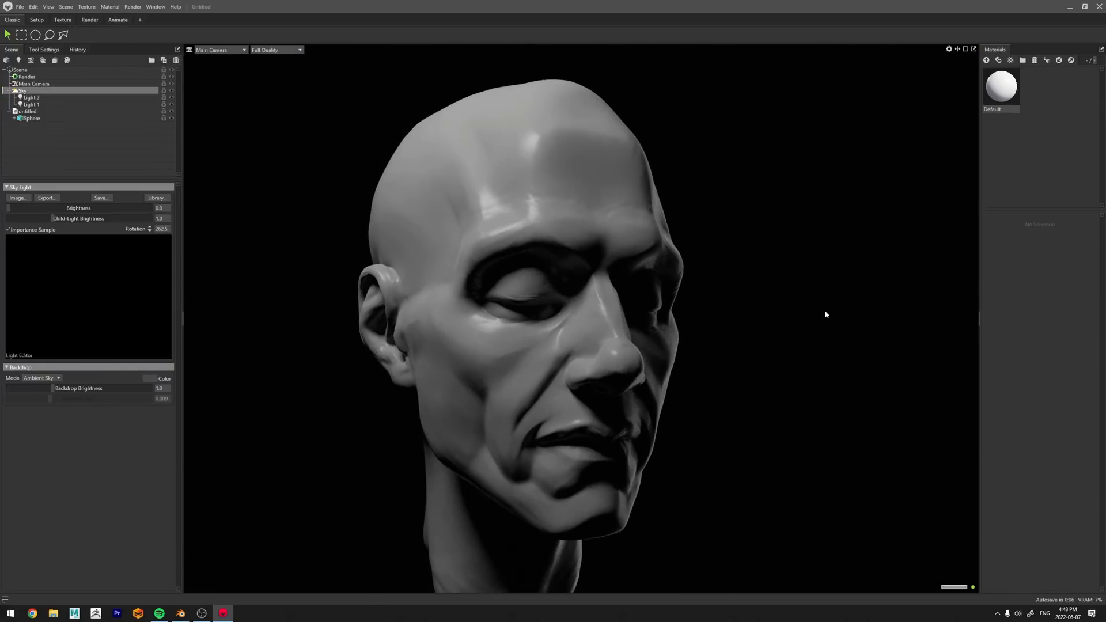
click(24, 76)
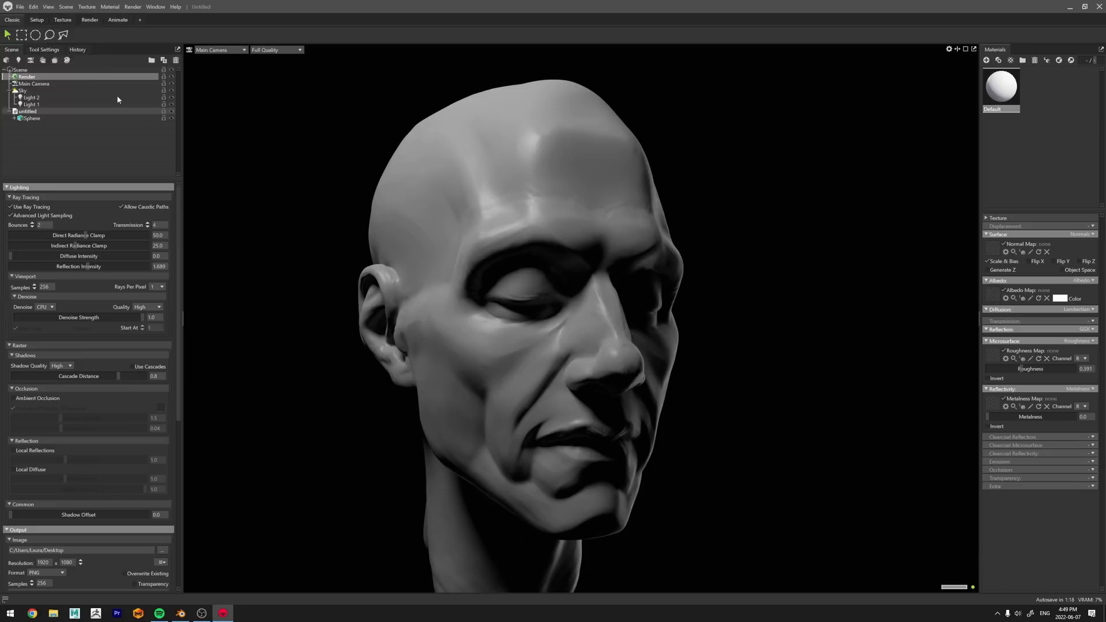
click(19, 8)
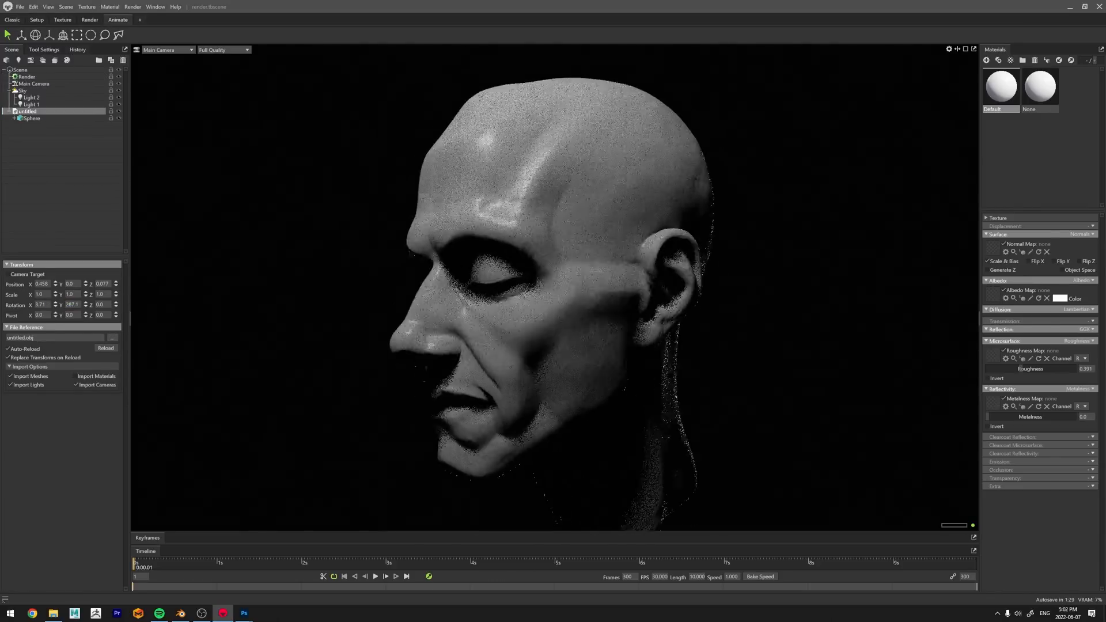
Scrub the timeline playhead to about the five-second mark
click(22, 76)
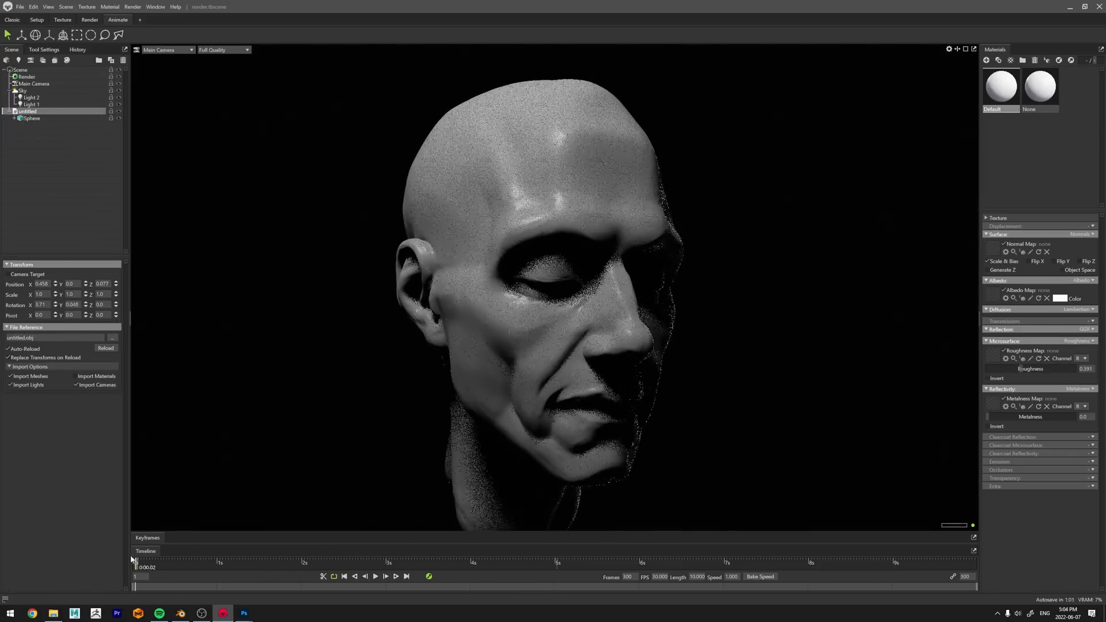
click(555, 562)
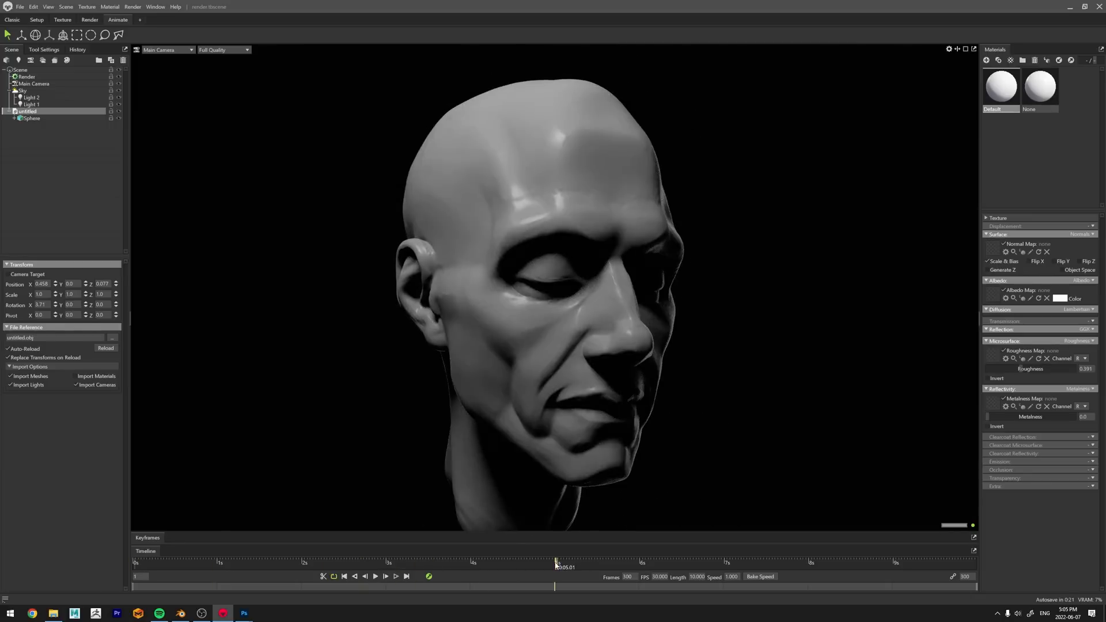